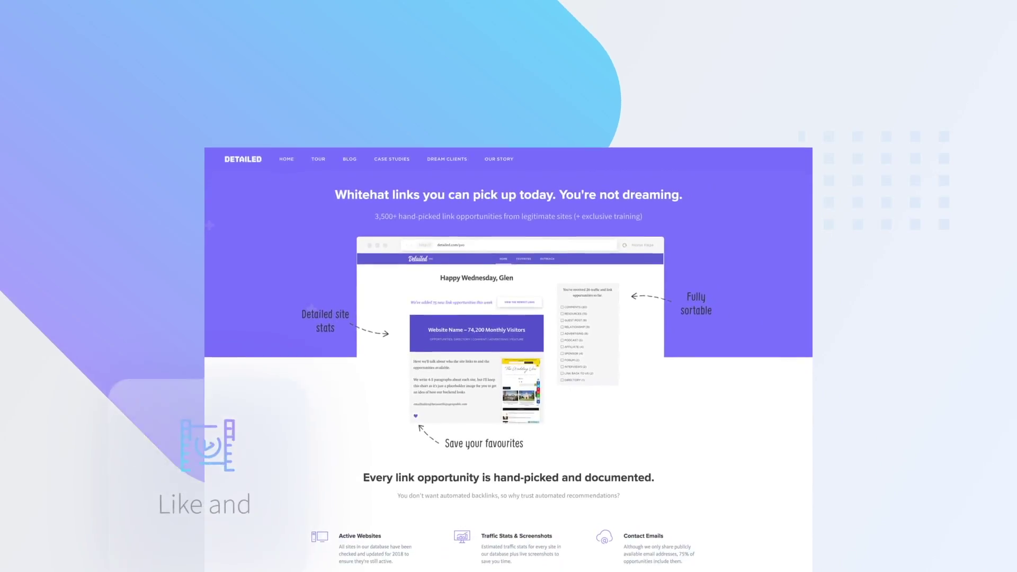
Step: Search Content Explorer for site:hubspot.com and list its 272 popular posts from 1 Jul–22 Aug 2018
scroll(down, 3)
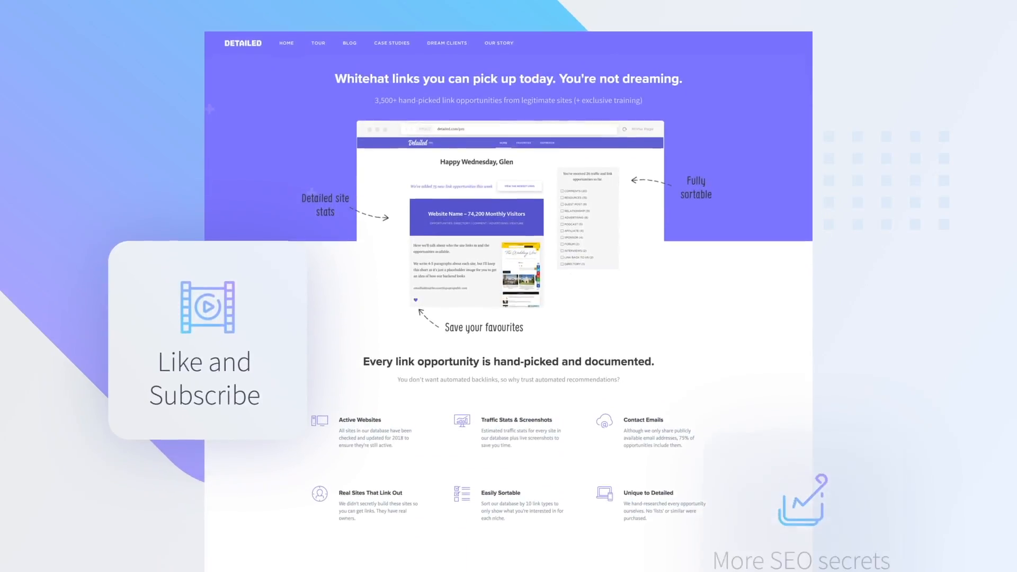
scroll(down, 3)
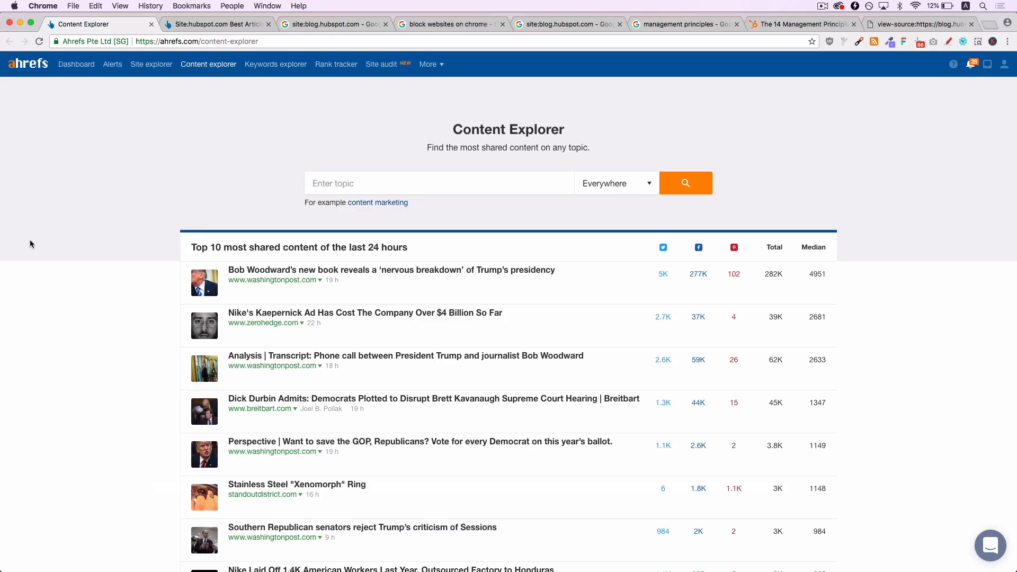
mouse_move(89, 182)
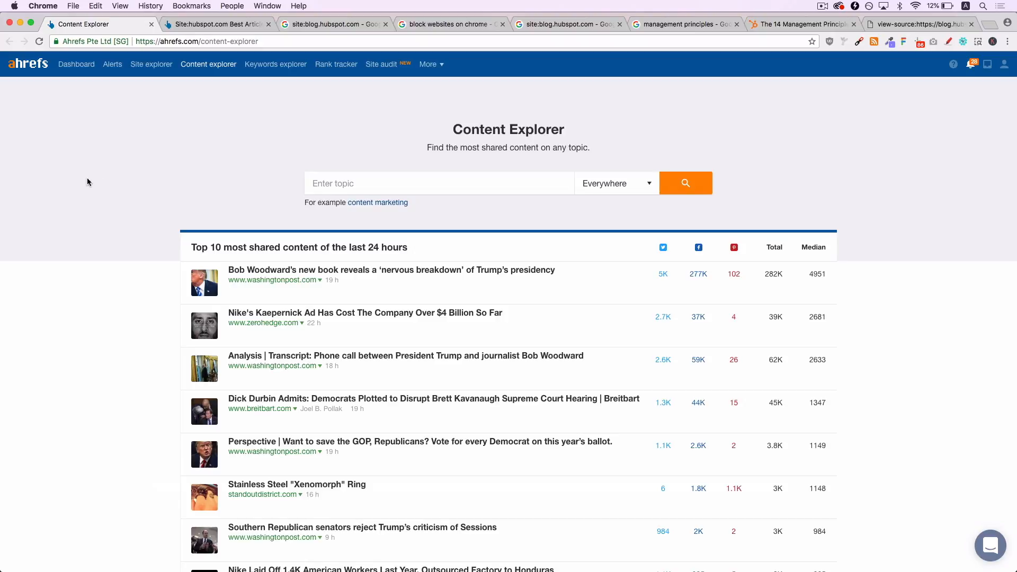
mouse_move(155, 150)
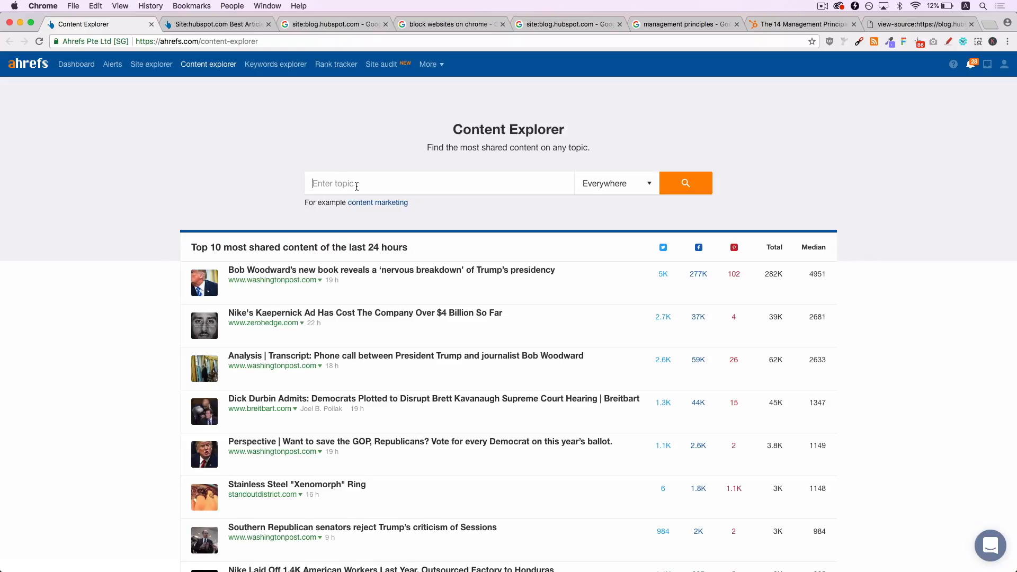
text(site:)
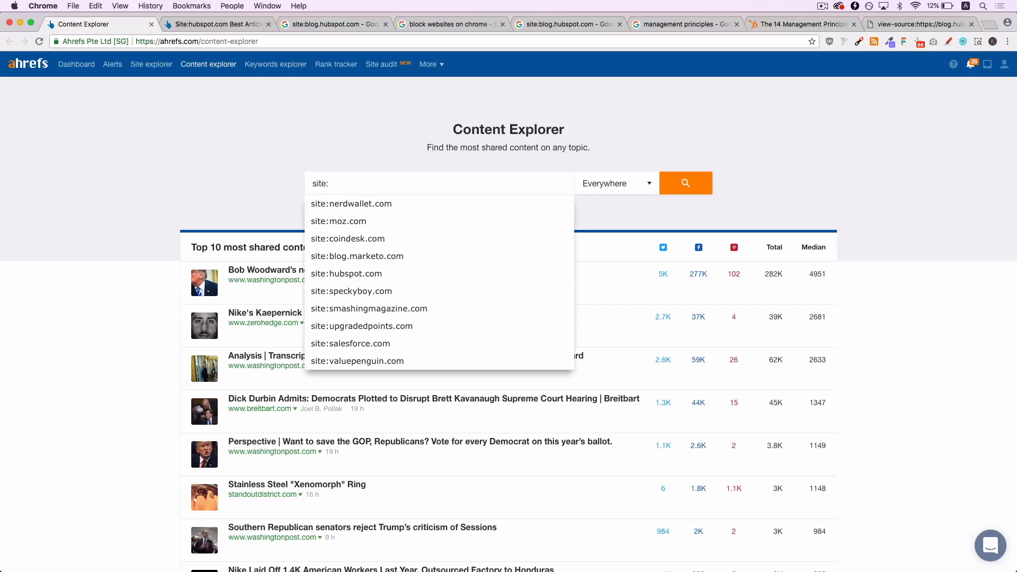
mouse_move(373, 245)
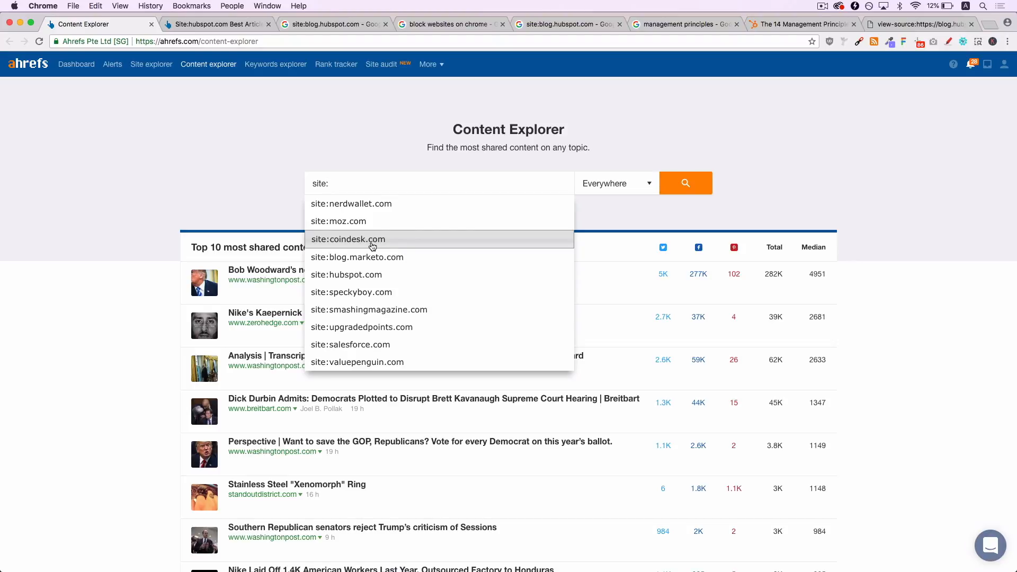
mouse_move(379, 231)
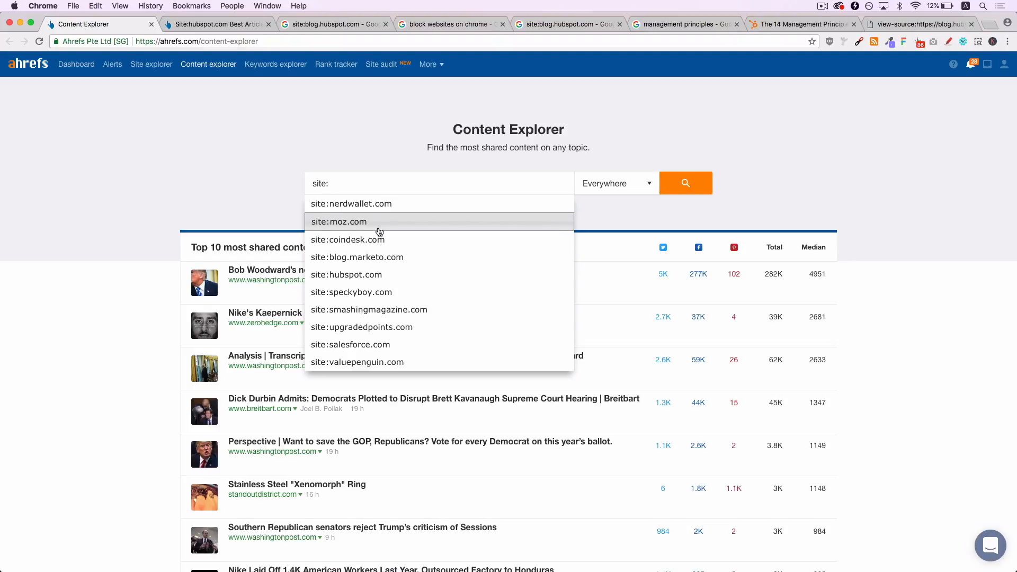
mouse_move(378, 245)
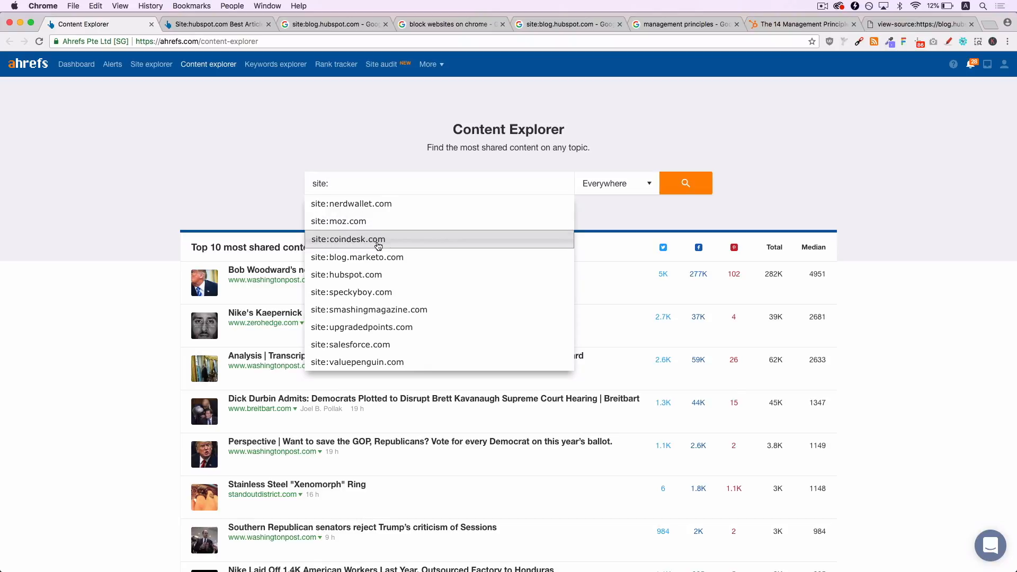
mouse_move(377, 284)
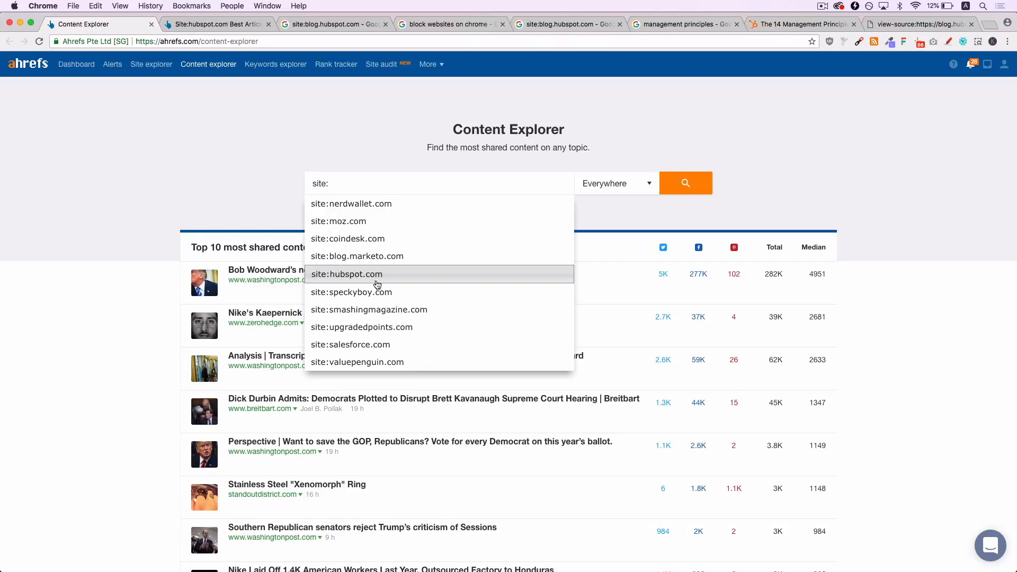
mouse_move(378, 309)
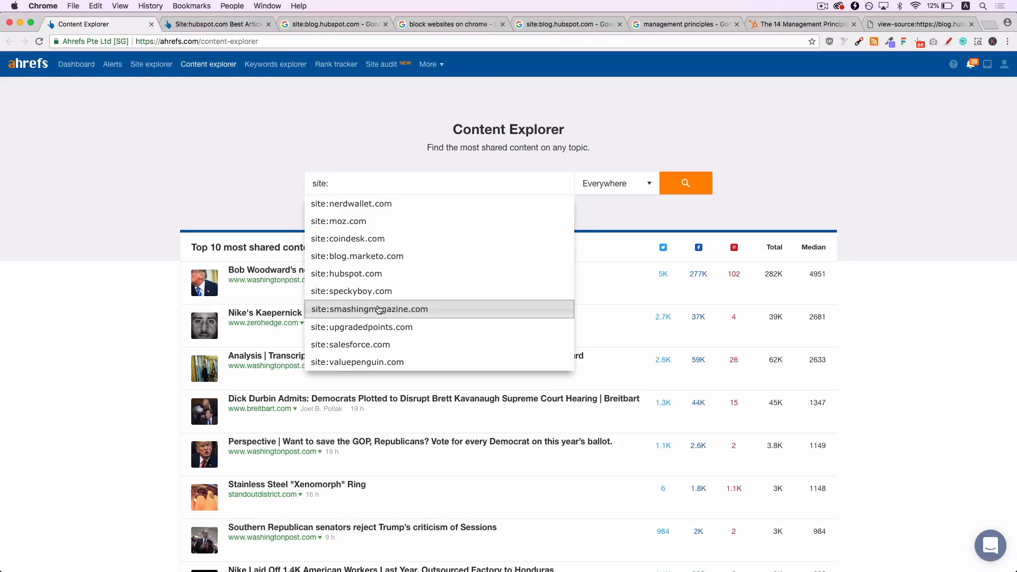
click(346, 273)
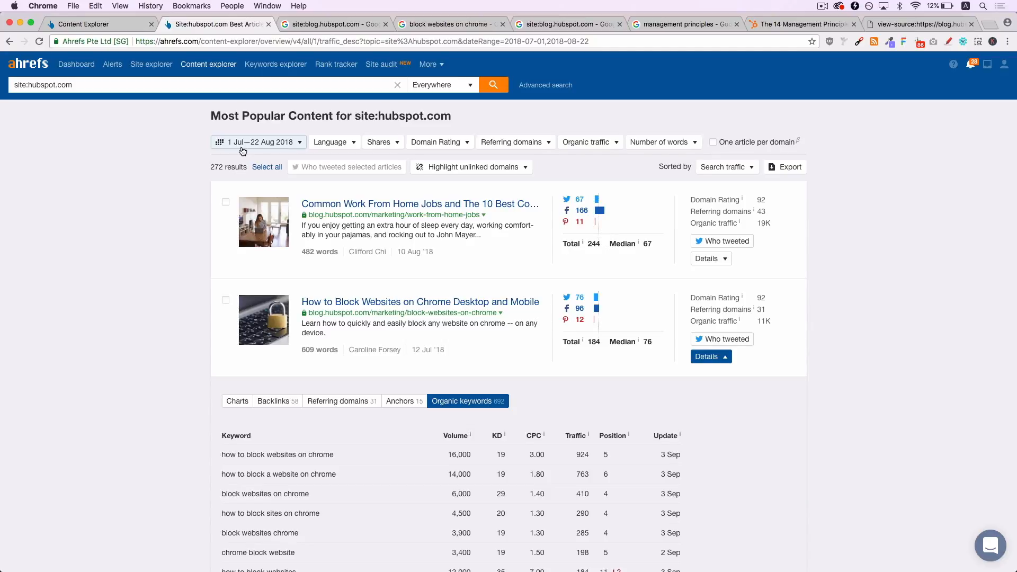
mouse_move(274, 148)
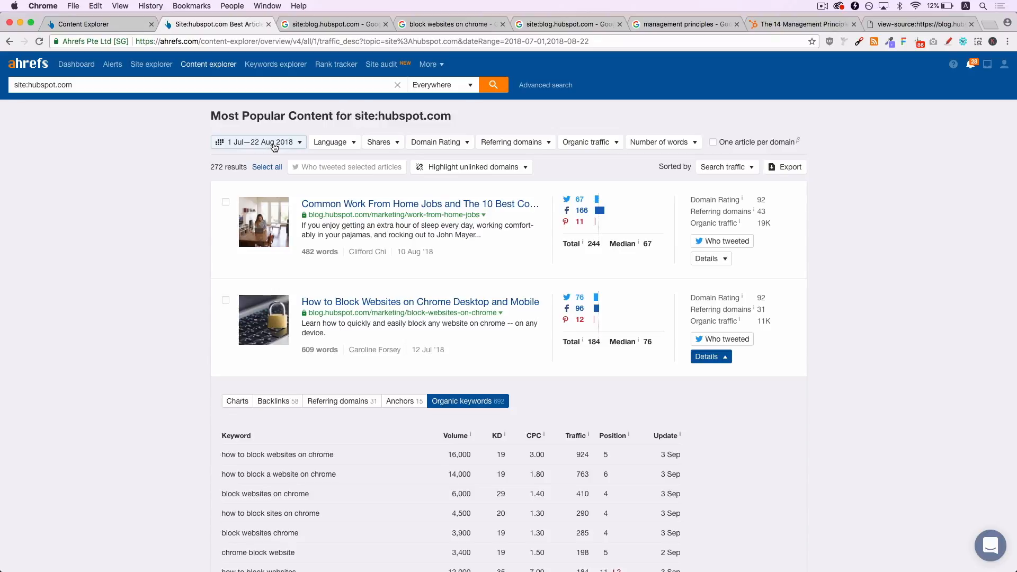
mouse_move(245, 150)
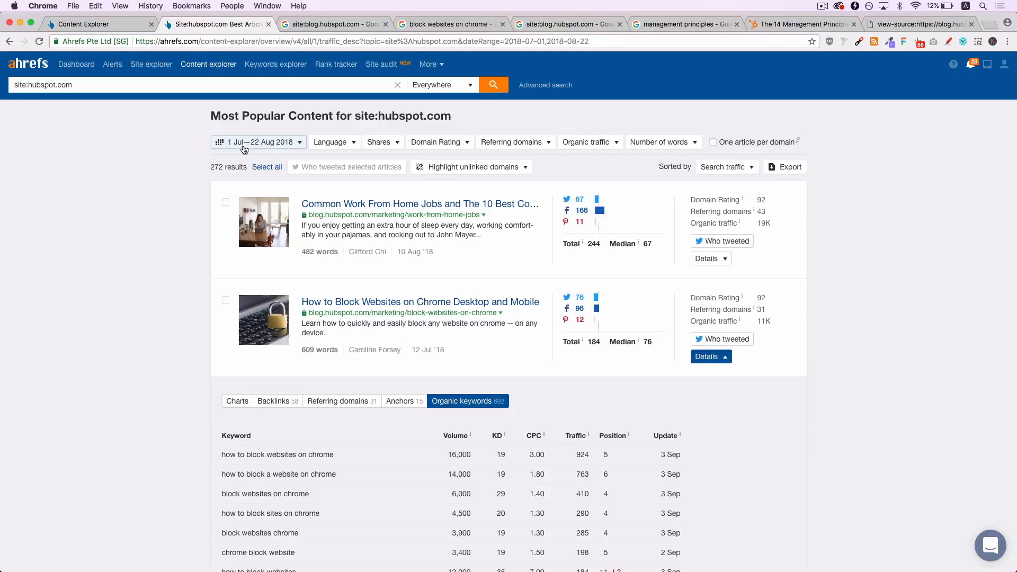
mouse_move(147, 229)
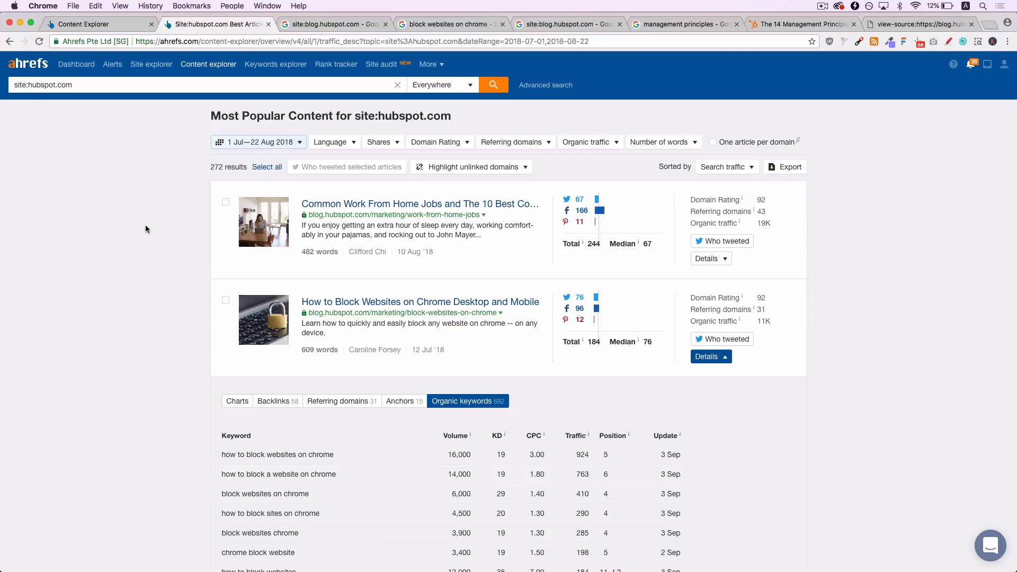
mouse_move(173, 214)
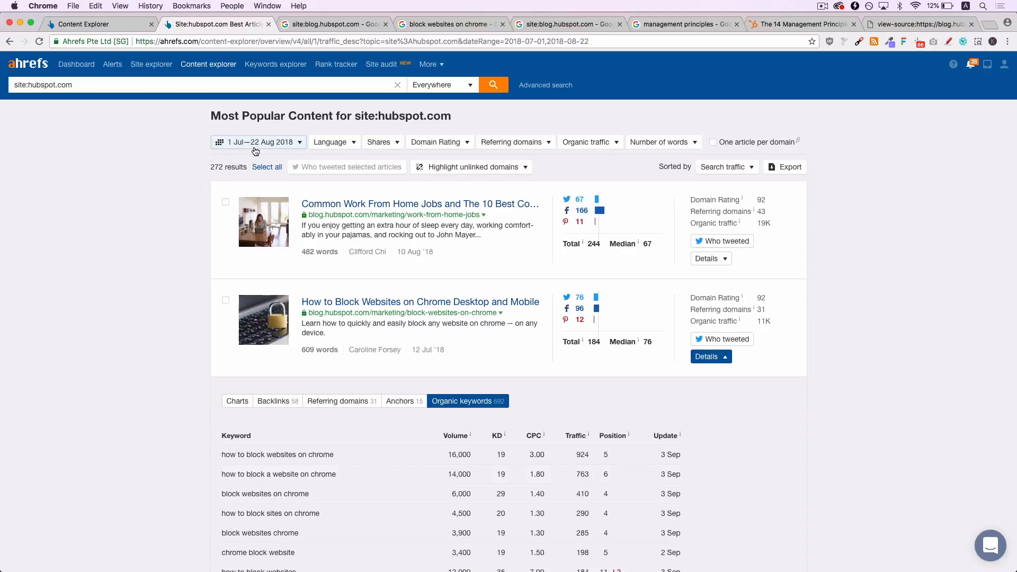
mouse_move(154, 240)
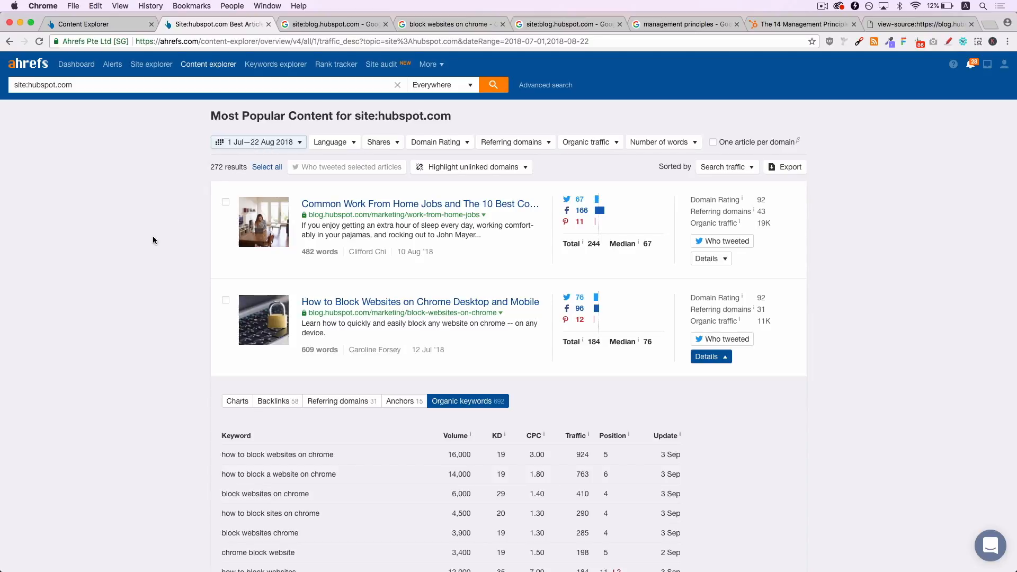
mouse_move(768, 211)
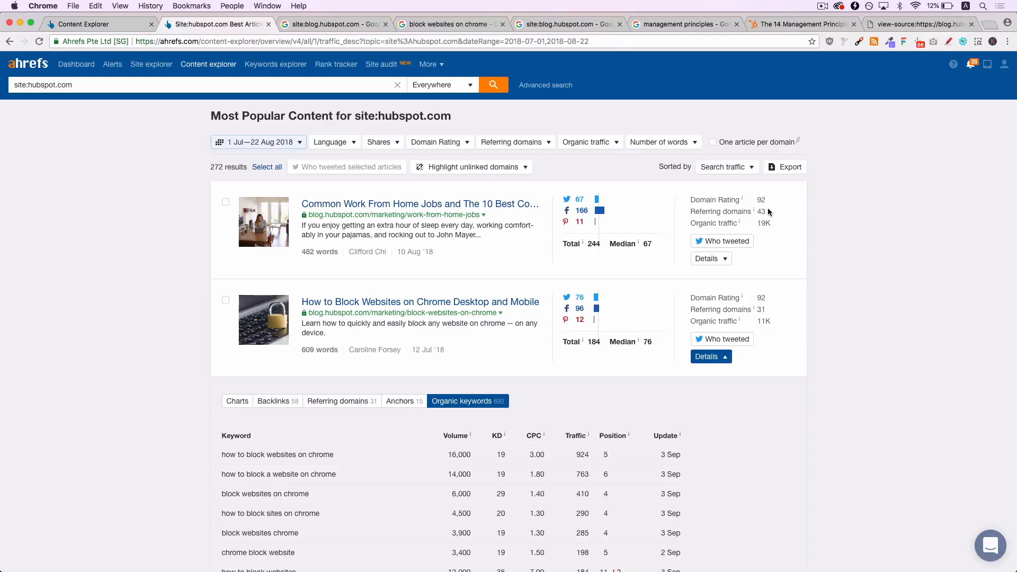
mouse_move(756, 223)
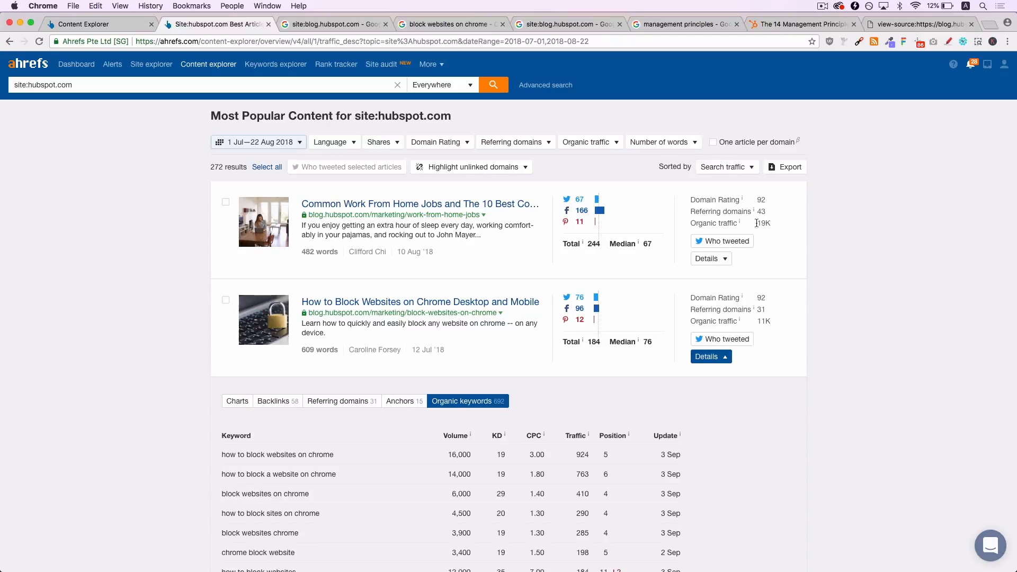
mouse_move(776, 260)
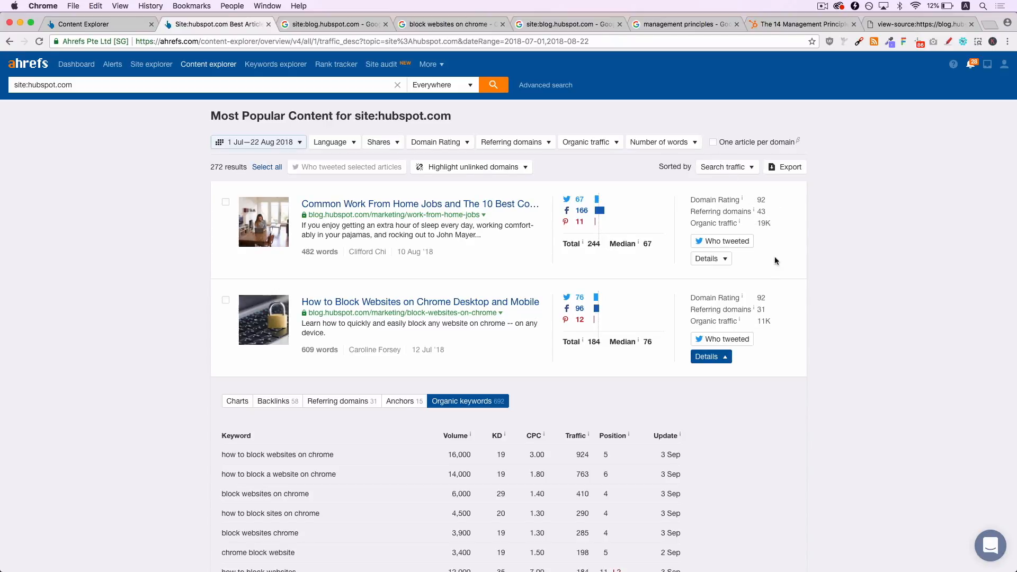
Step: Scroll the hubspot.com results past lower-traffic posts to the block-websites post's 692 organic keywords
scroll(down, 3)
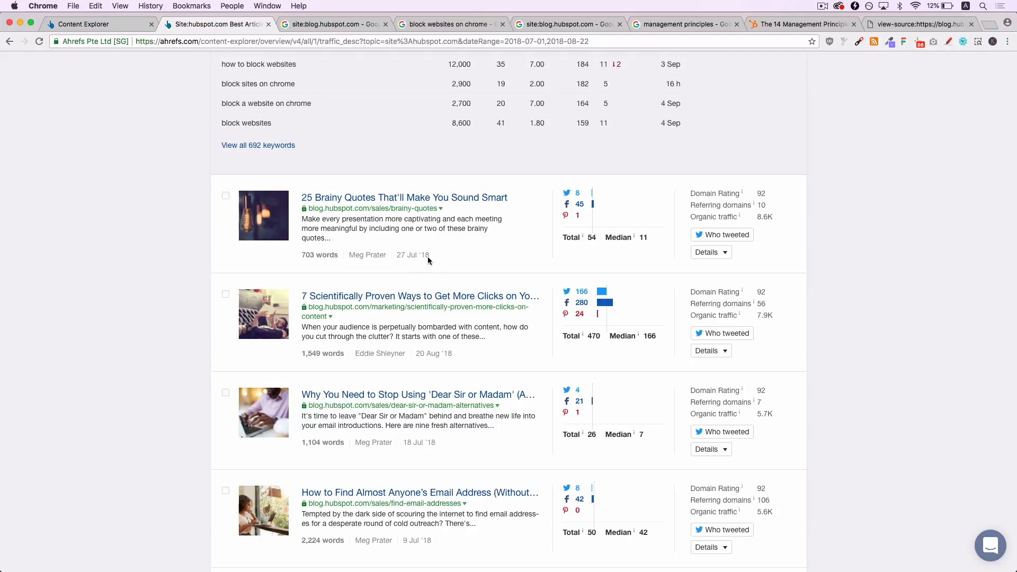
mouse_move(766, 218)
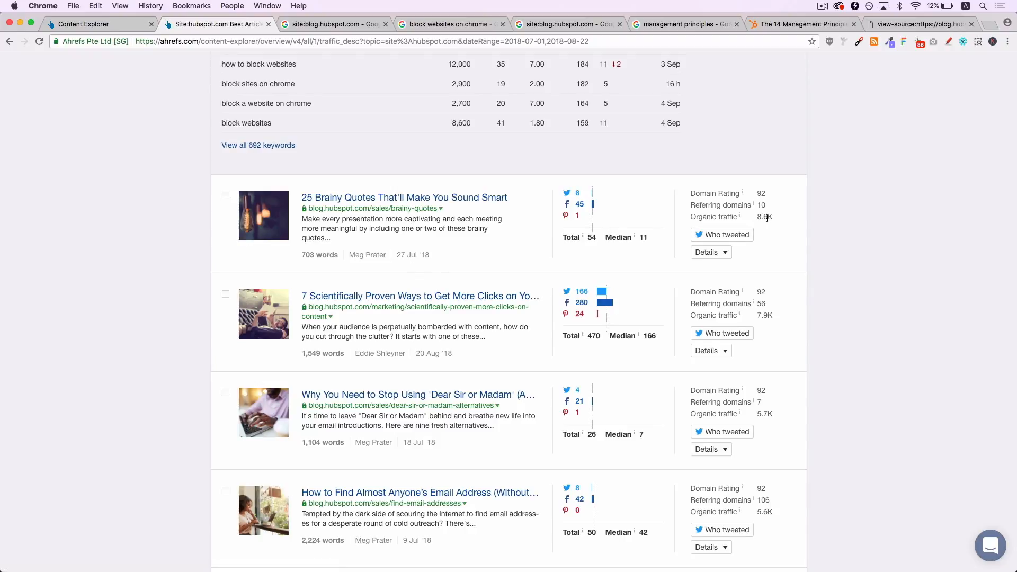
scroll(down, 3)
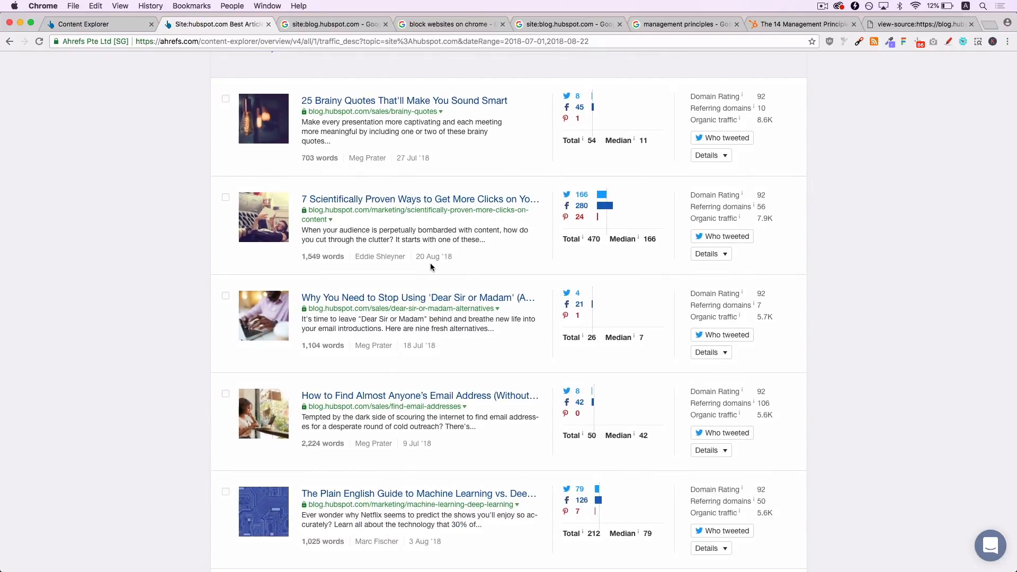
mouse_move(774, 228)
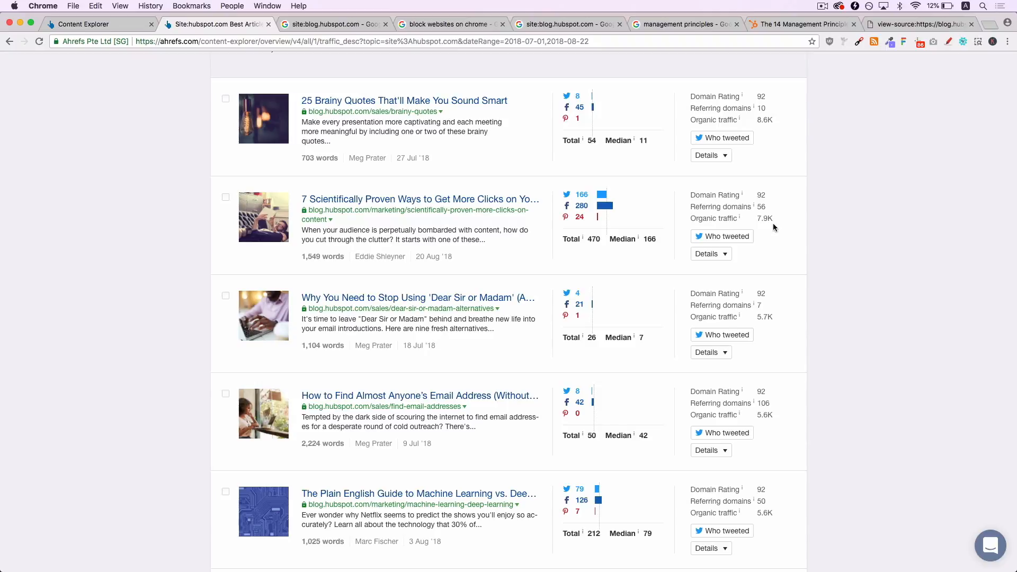
mouse_move(798, 225)
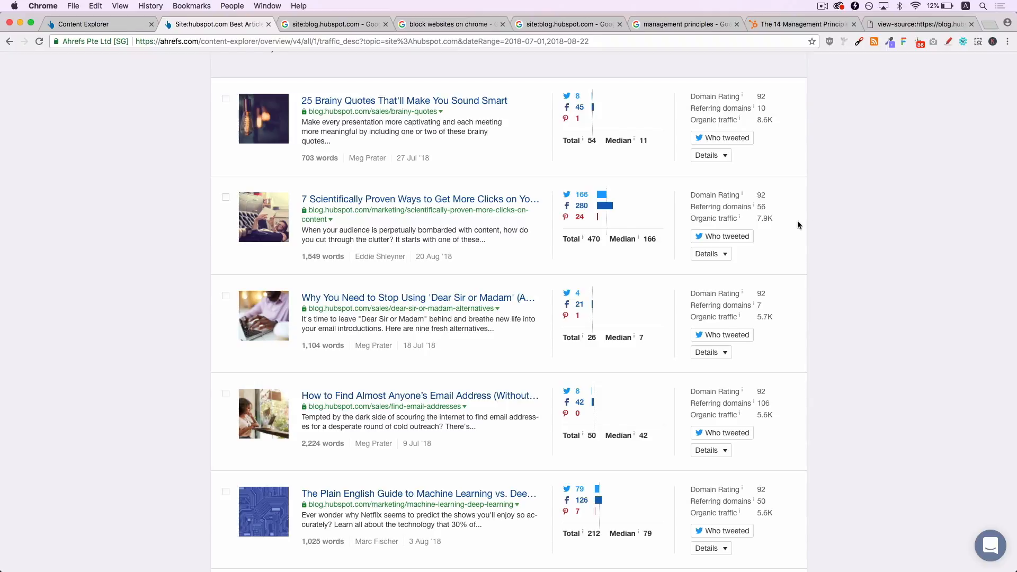
scroll(down, 3)
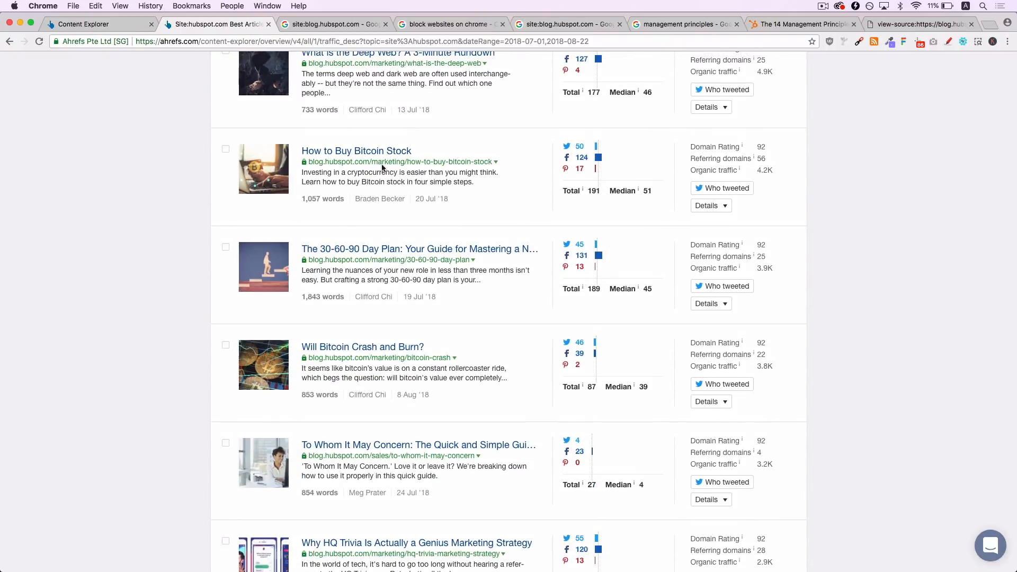
scroll(down, 3)
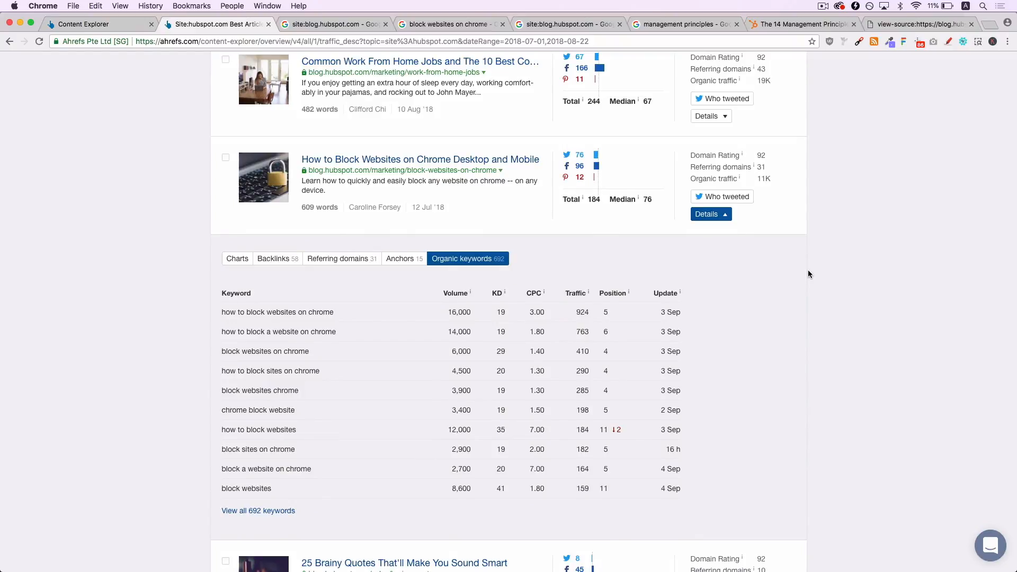
mouse_move(481, 167)
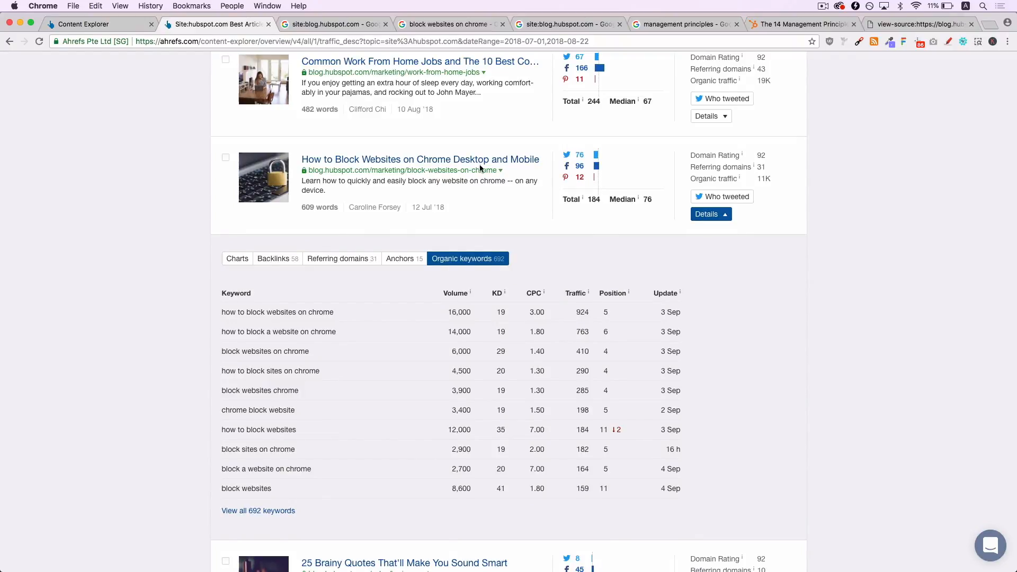
mouse_move(510, 180)
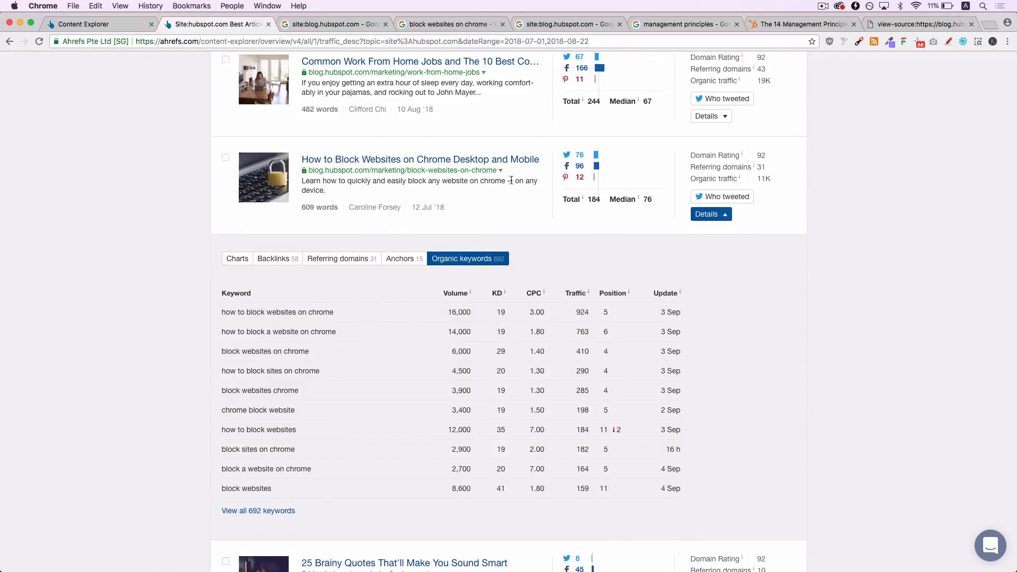
mouse_move(434, 224)
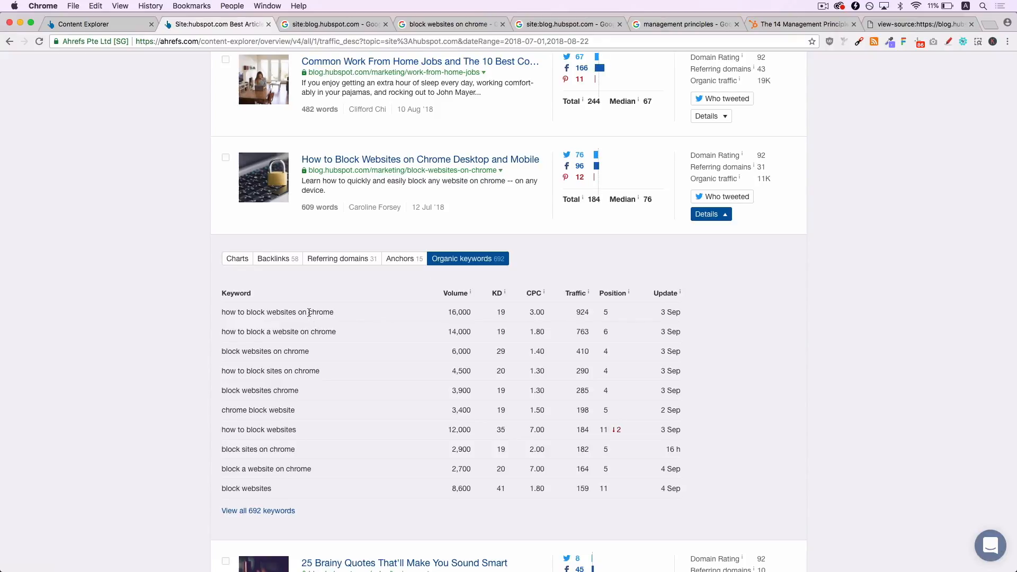
mouse_move(299, 330)
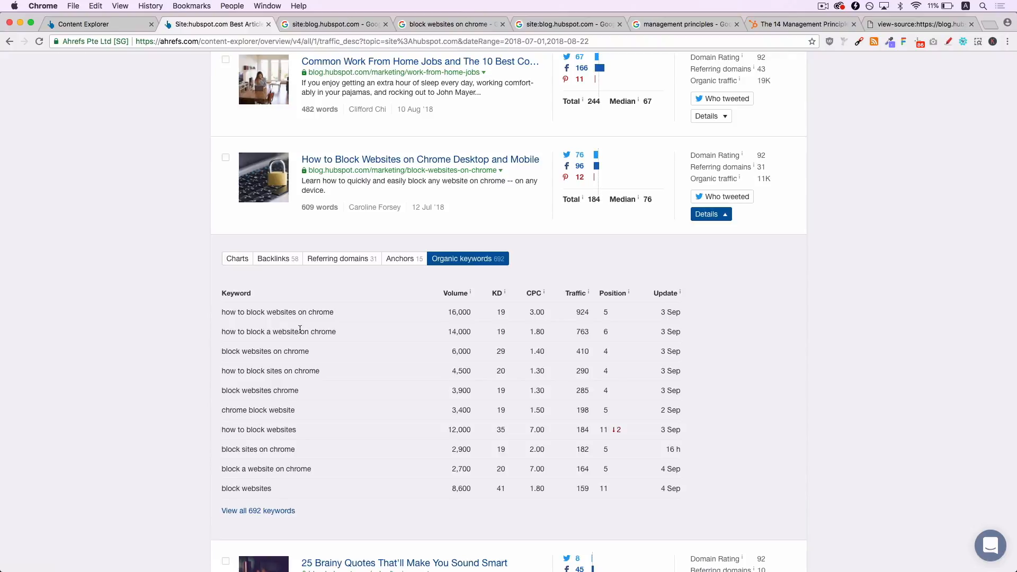
mouse_move(394, 338)
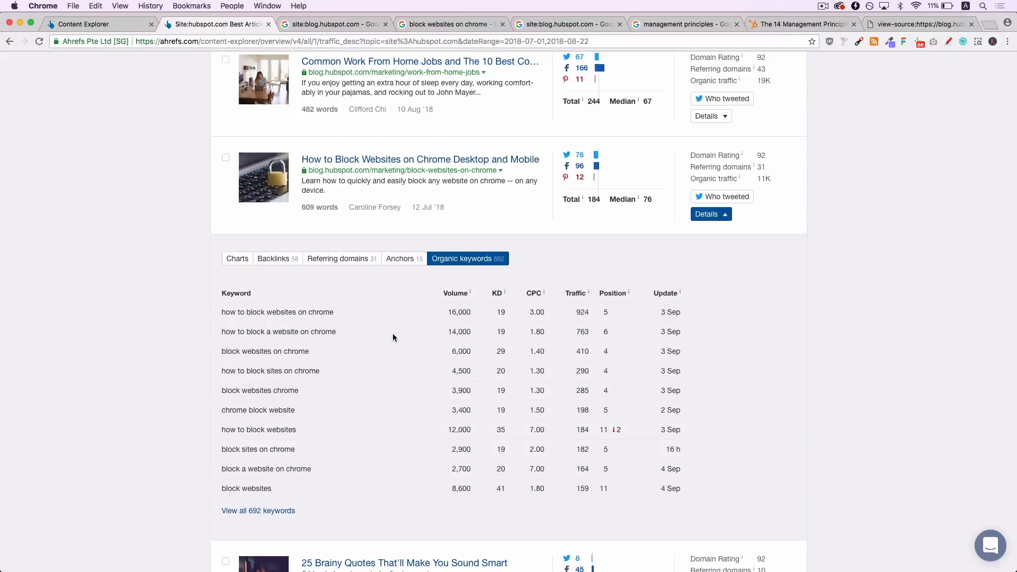
mouse_move(353, 352)
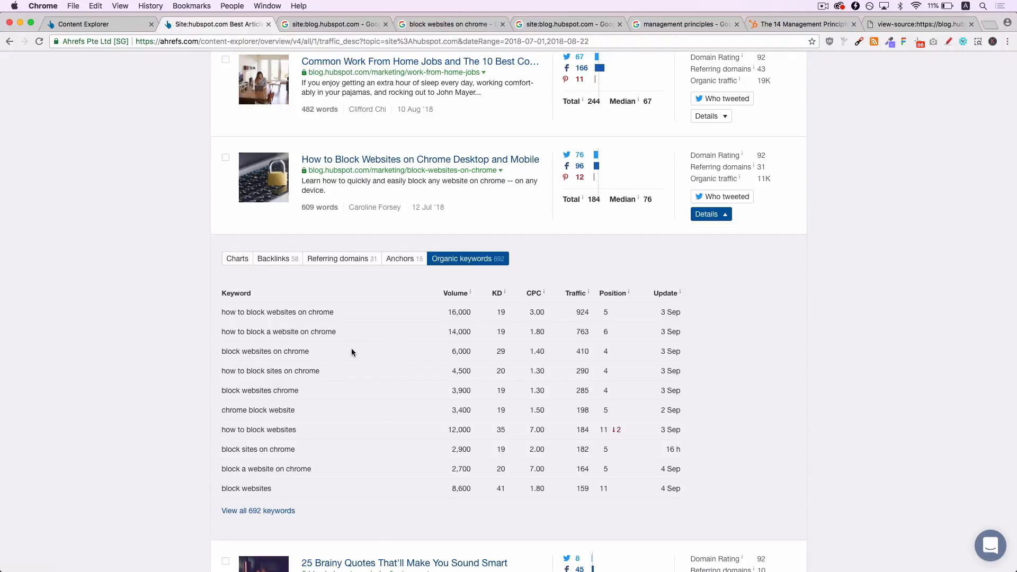
mouse_move(148, 463)
text(site:)
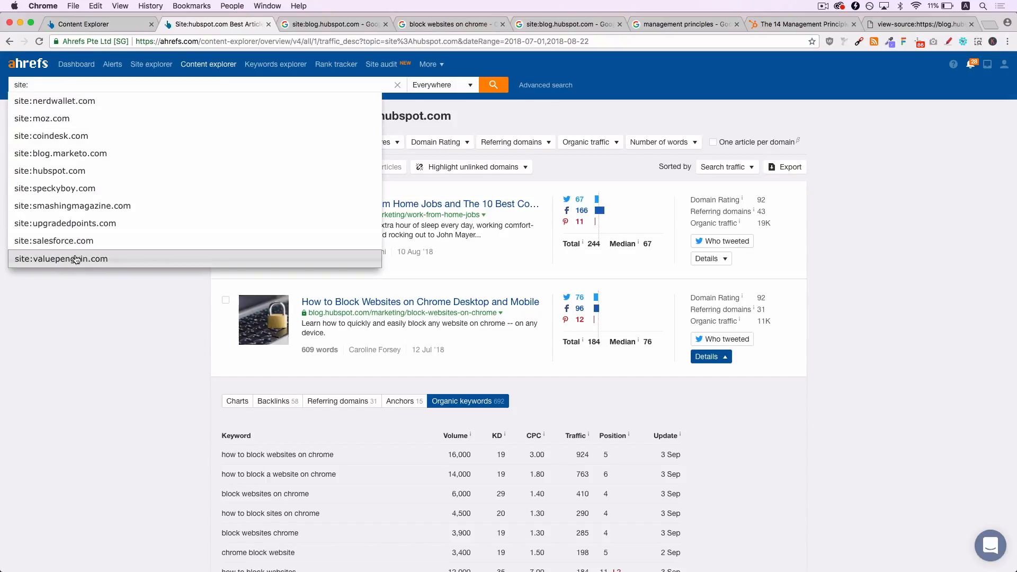
mouse_move(99, 213)
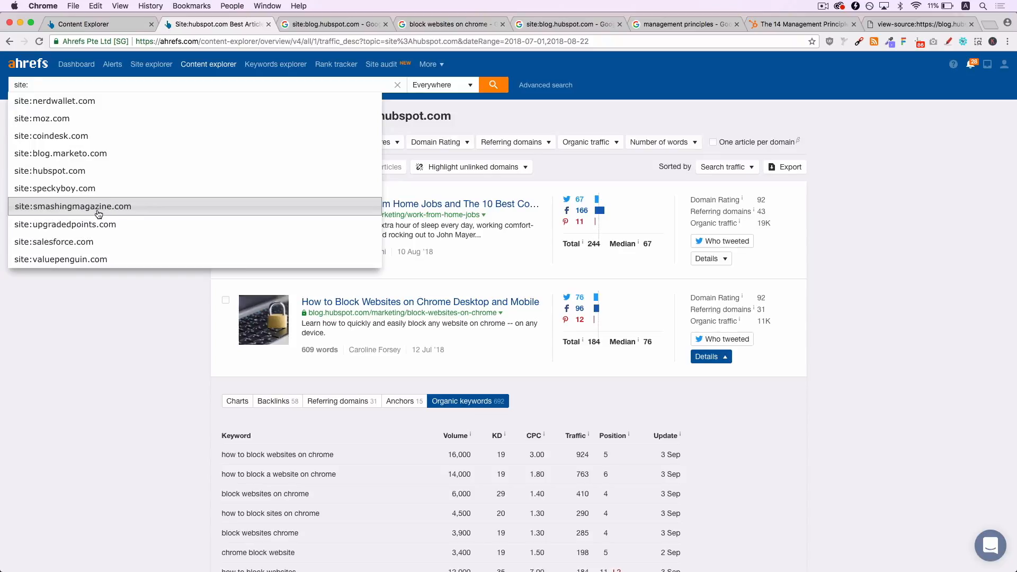
Step: Close the site: suggestion dropdown, leaving the 272 hubspot.com results displayed
click(85, 319)
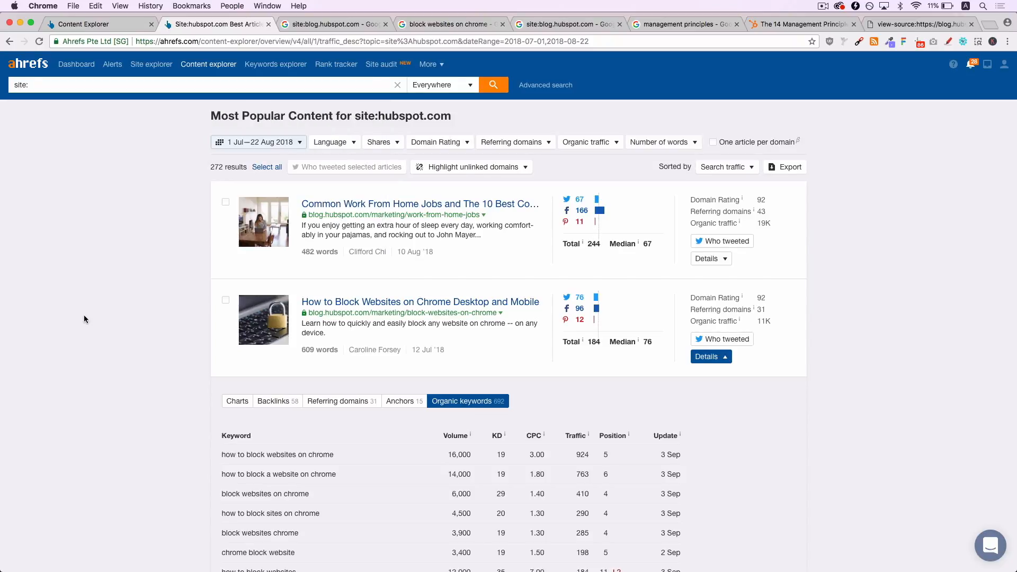
mouse_move(264, 144)
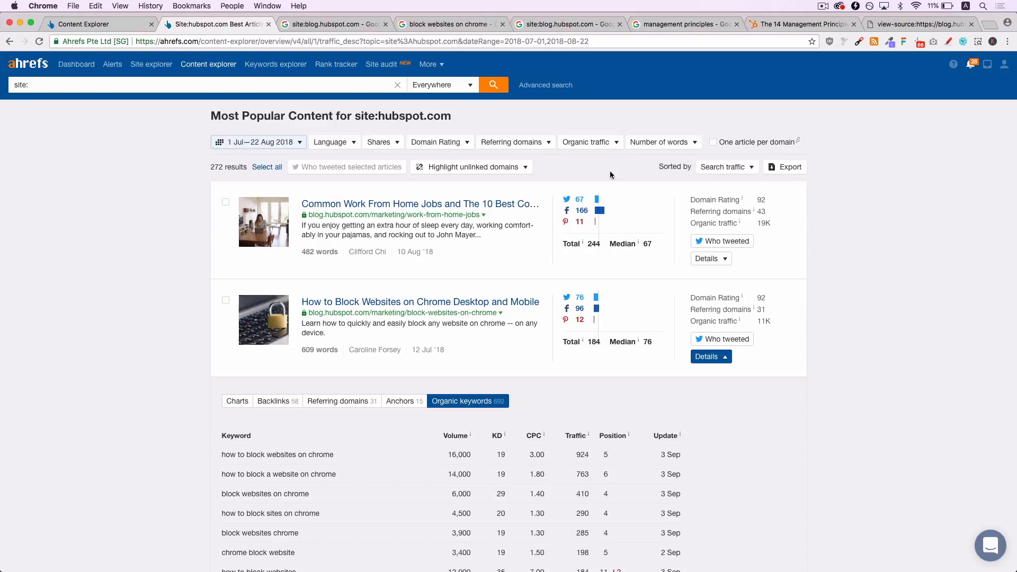
mouse_move(811, 245)
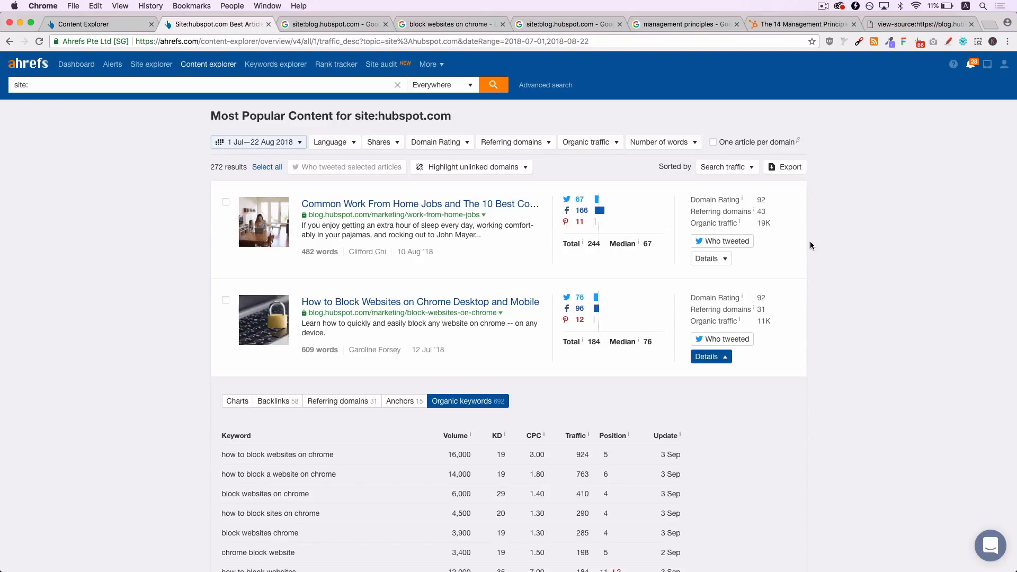
Step: Scroll down the results to the machine-learning guide, PDF readers and password managers posts
scroll(down, 3)
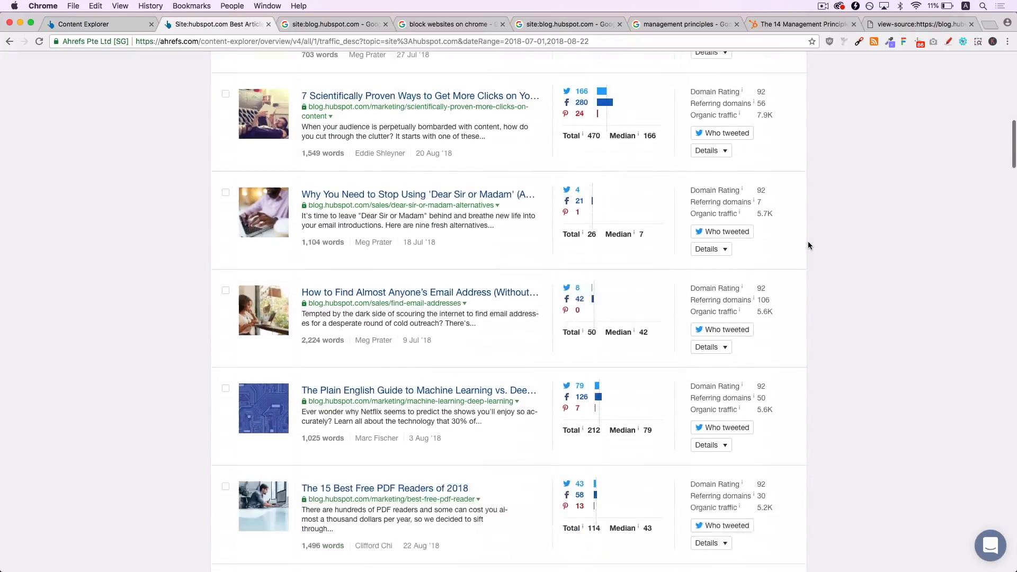
scroll(down, 3)
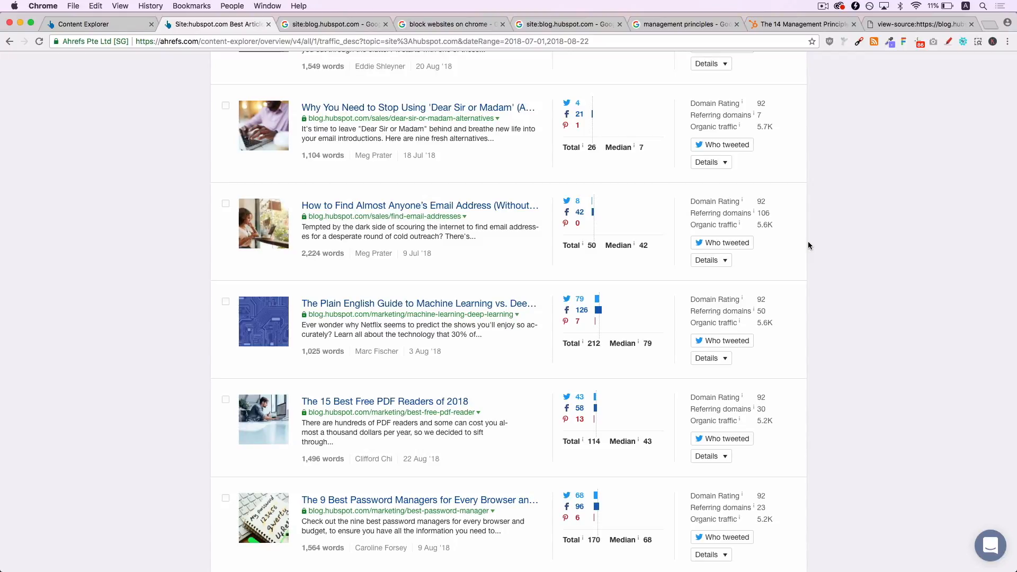
Step: View the Google site:blog.hubspot.com results limited to Jul 2–18, 2018, led by the Chrome blocking post
click(335, 23)
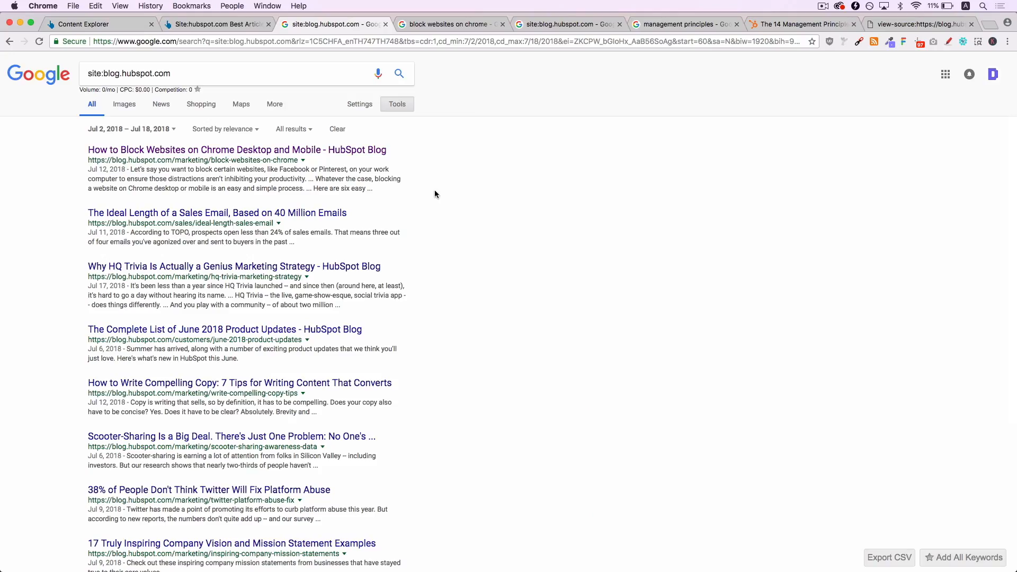
mouse_move(404, 106)
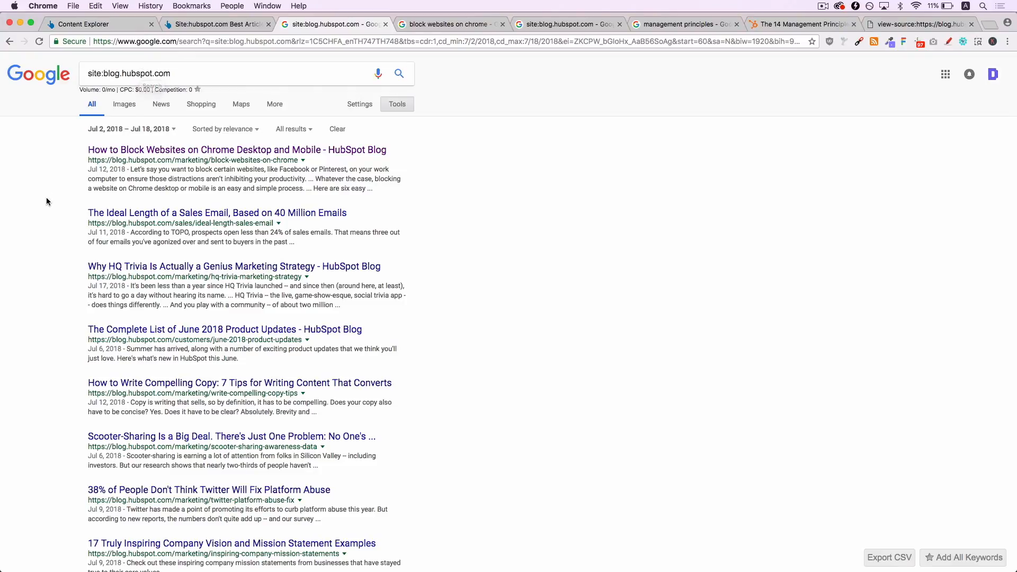
mouse_move(97, 138)
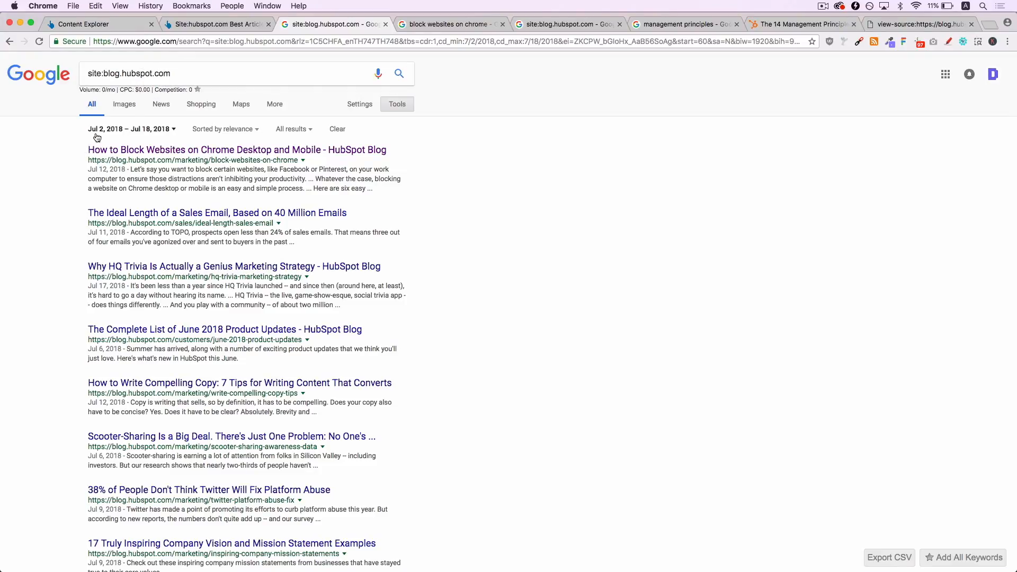
mouse_move(145, 133)
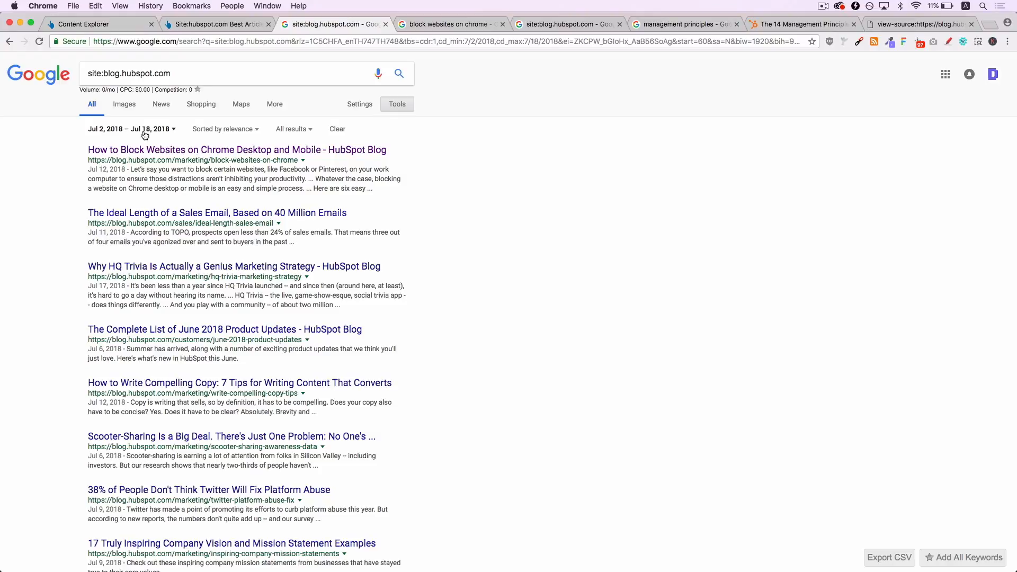
mouse_move(108, 133)
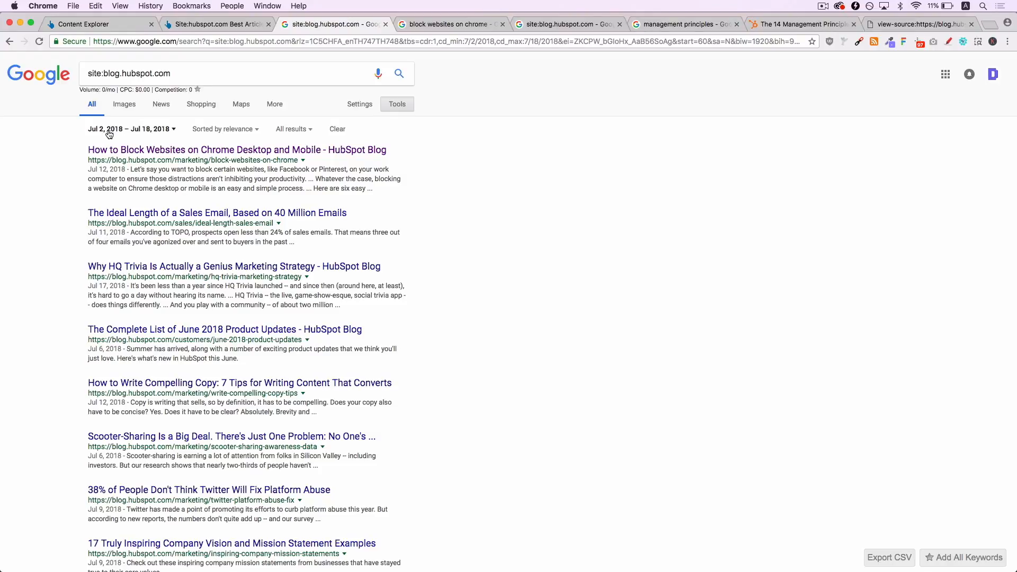
mouse_move(112, 138)
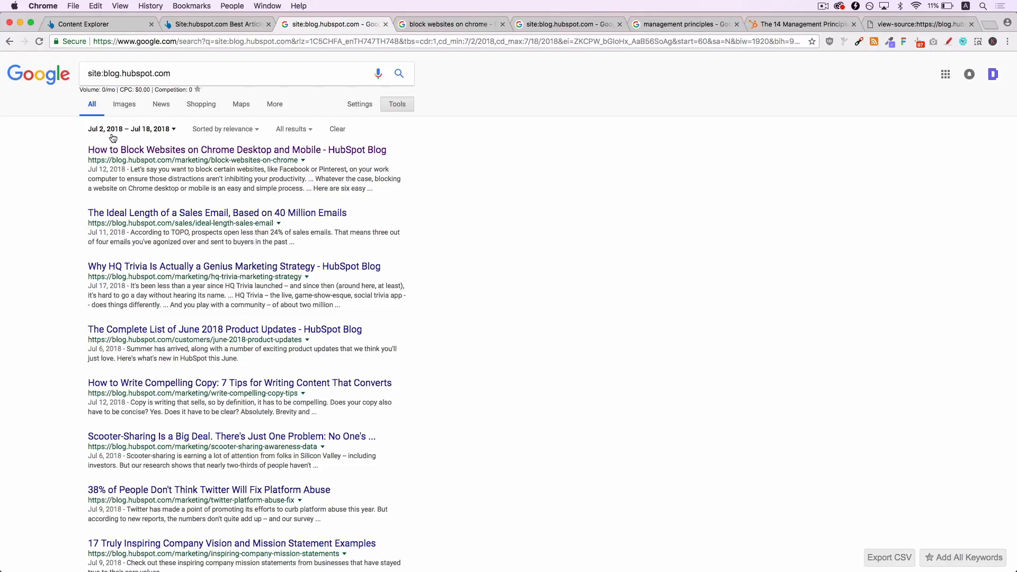
mouse_move(120, 157)
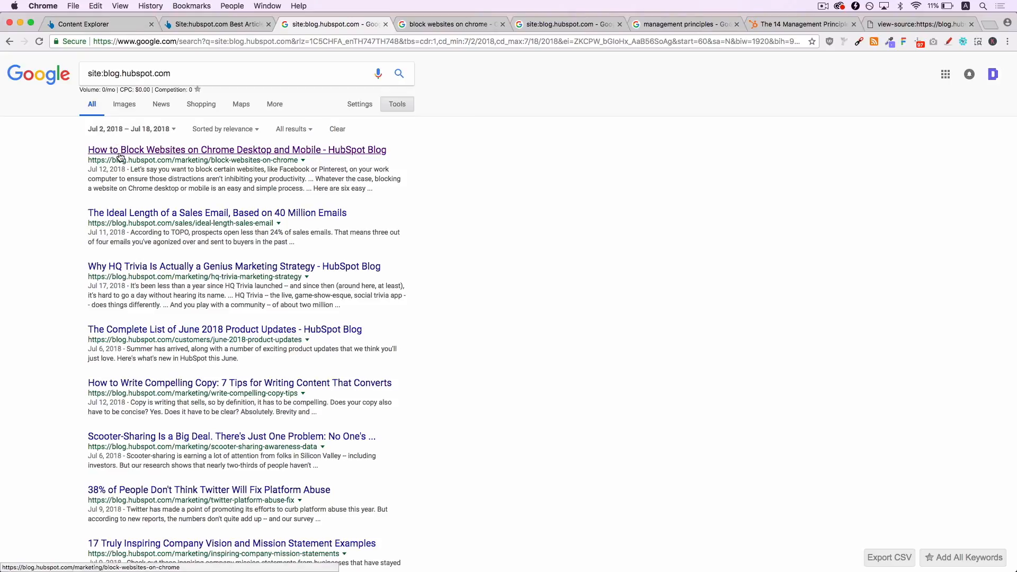
mouse_move(75, 207)
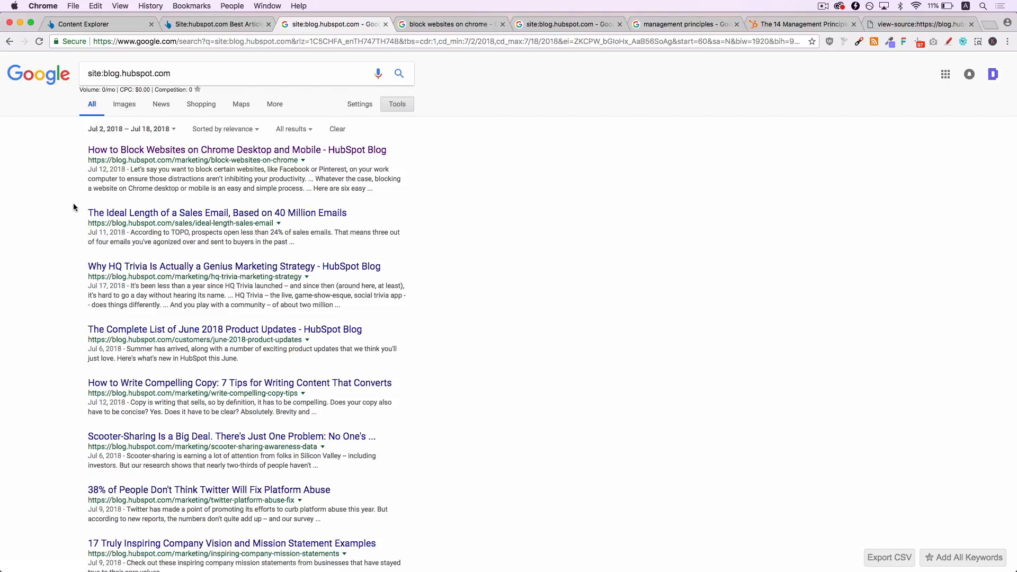
scroll(down, 3)
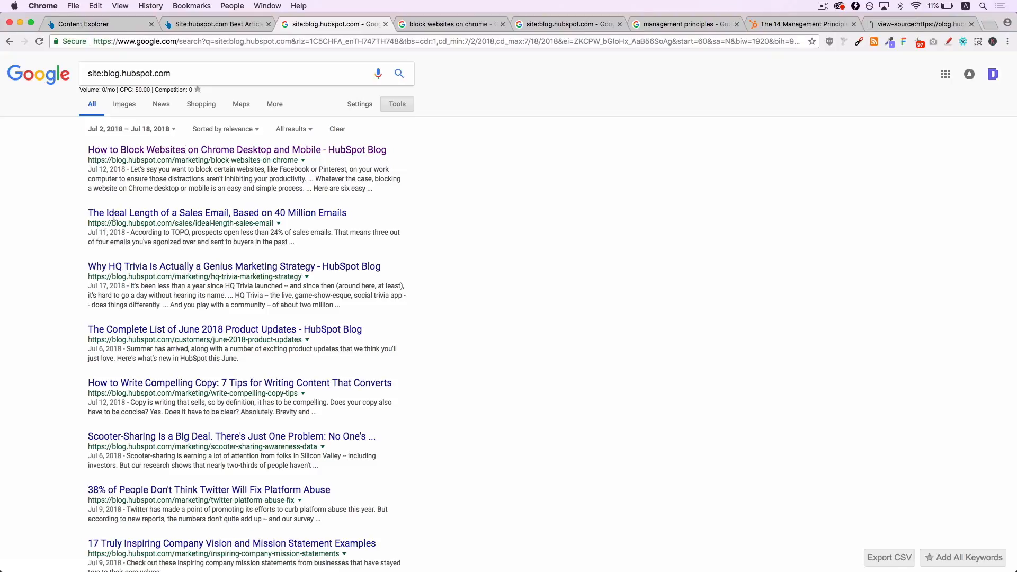
Step: Check the 'block websites on chrome' results and Keywords Everywhere data, then return to the Jul 2–18 site search
click(447, 24)
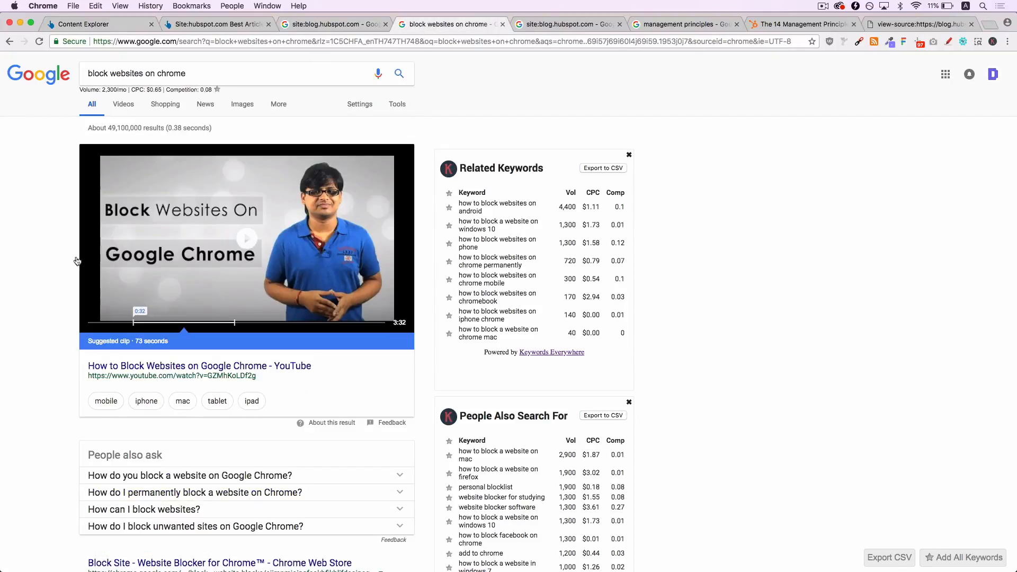
scroll(down, 3)
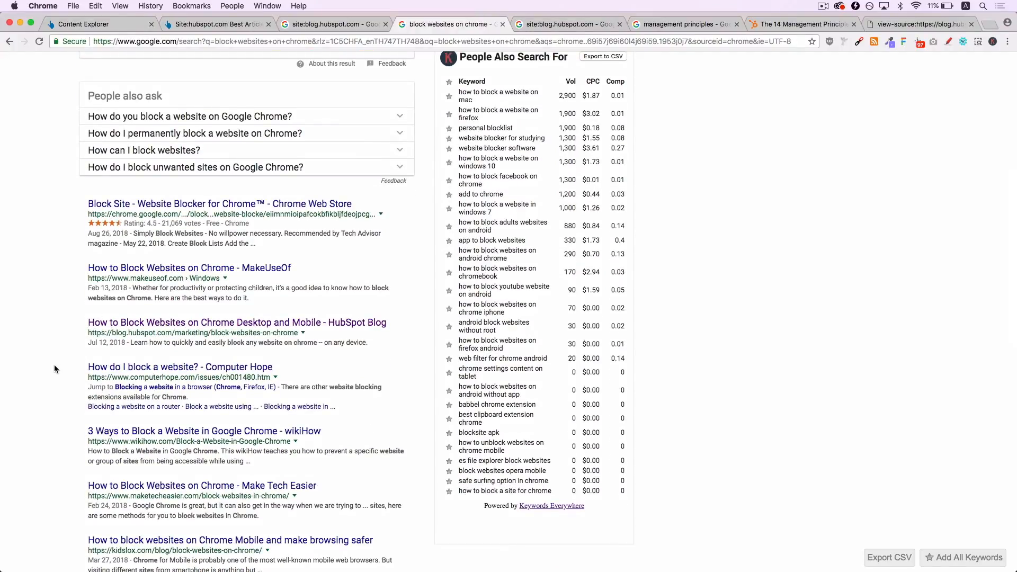
scroll(up, 3)
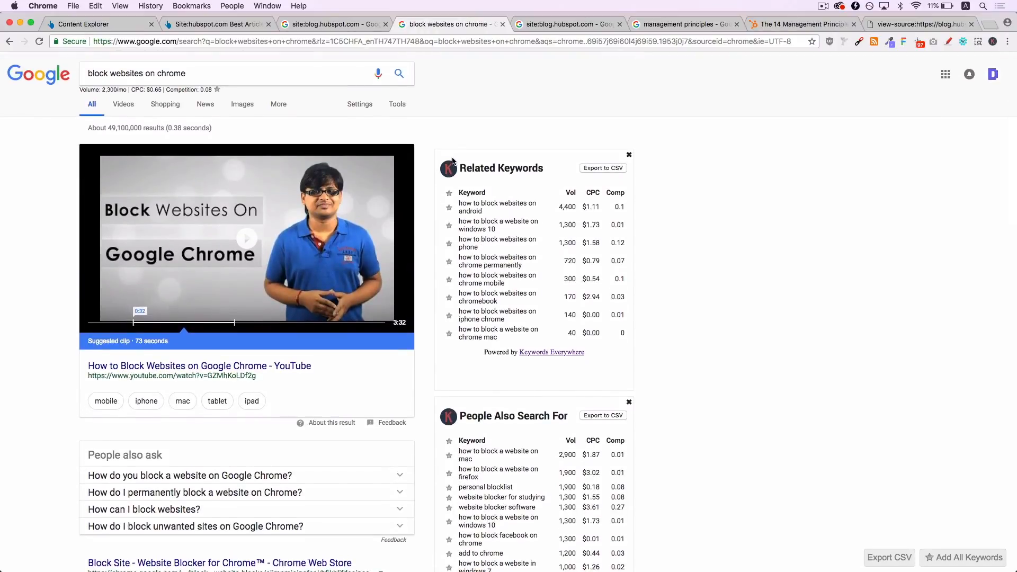
mouse_move(558, 106)
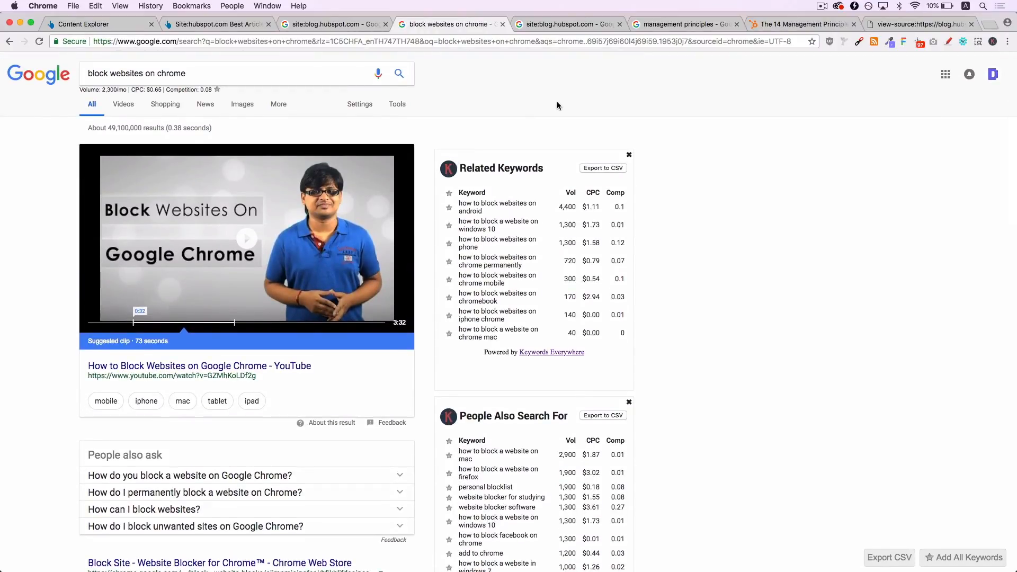
click(567, 24)
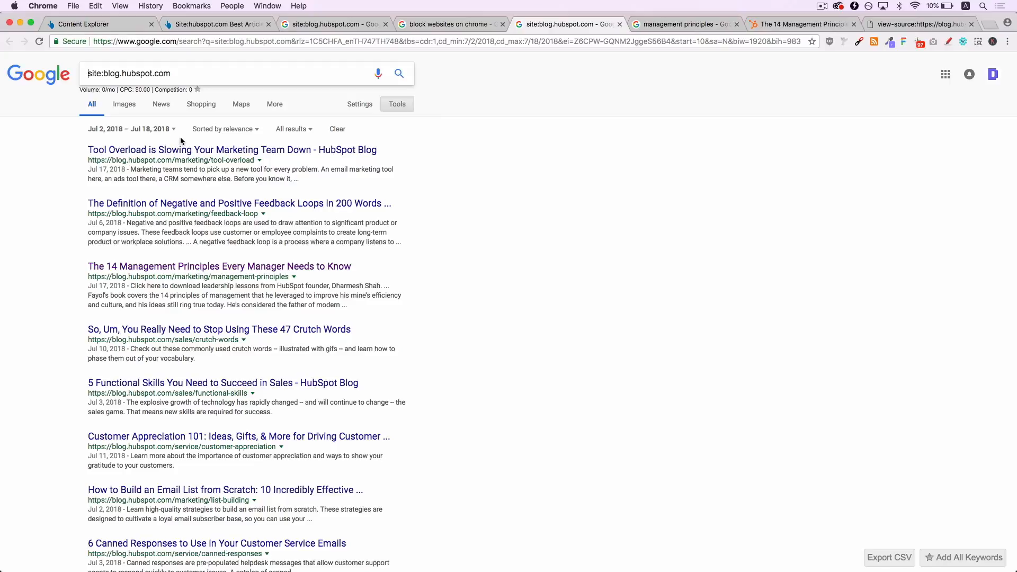
mouse_move(453, 167)
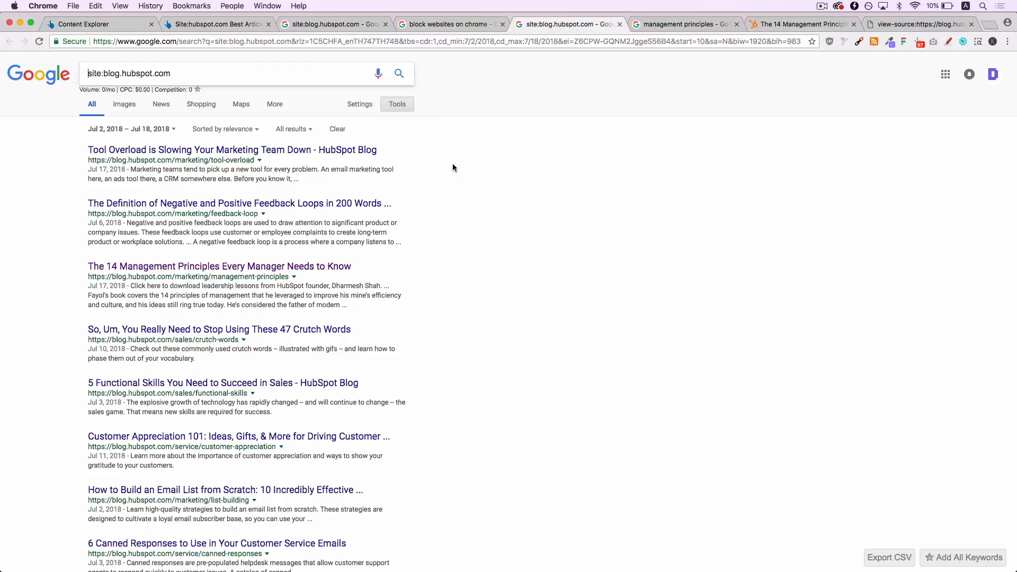
mouse_move(142, 294)
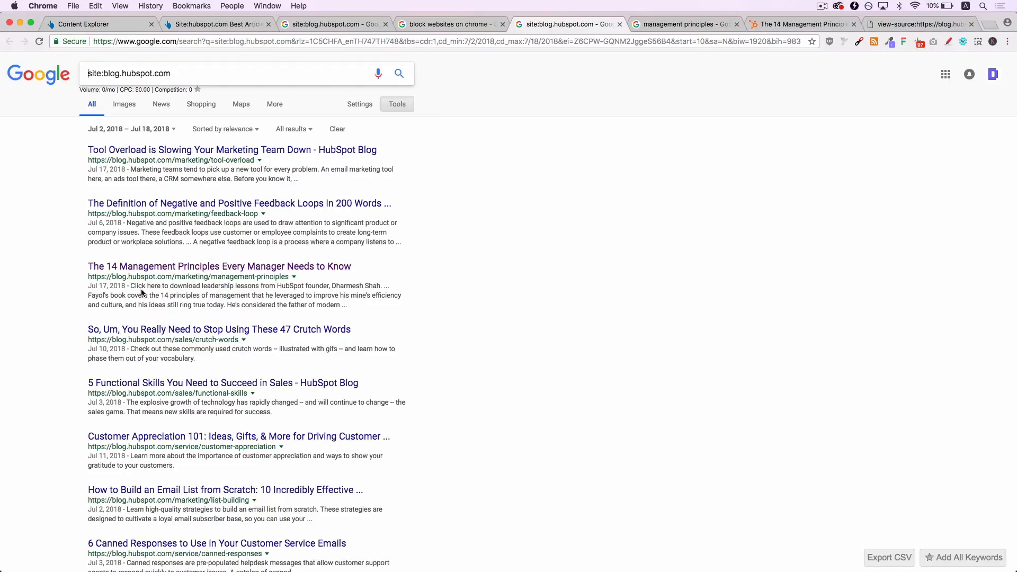
mouse_move(310, 275)
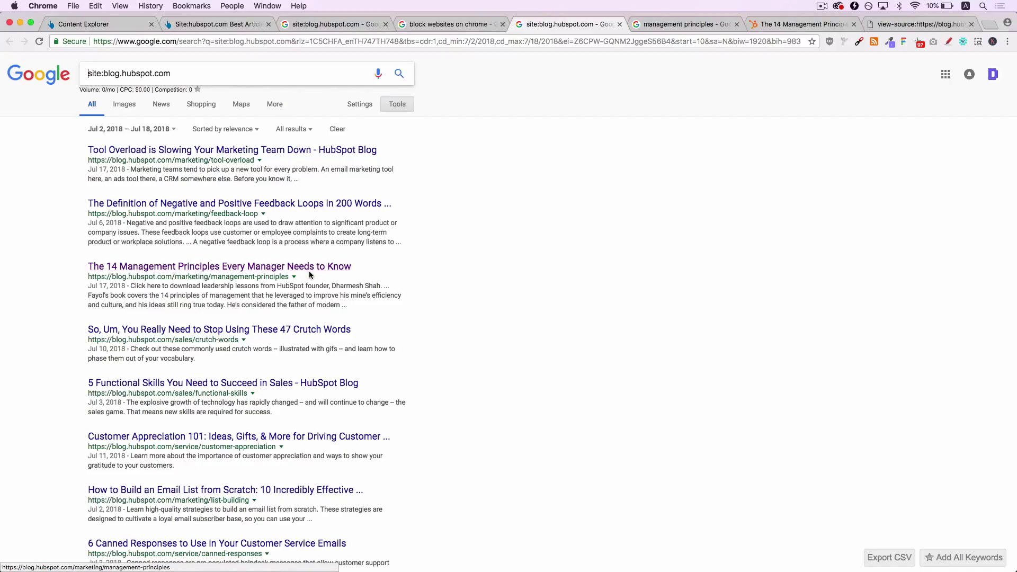
mouse_move(425, 284)
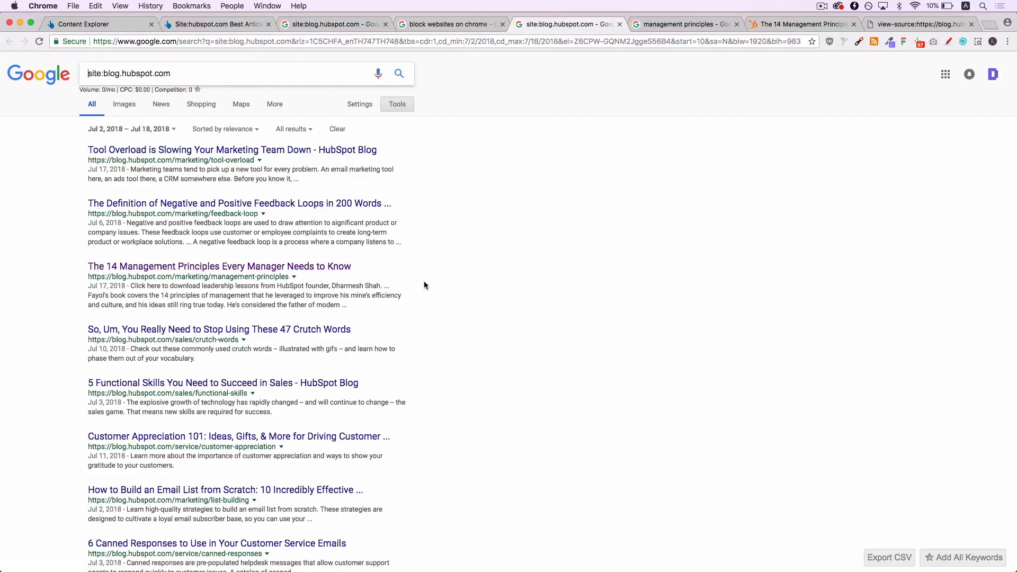
mouse_move(377, 219)
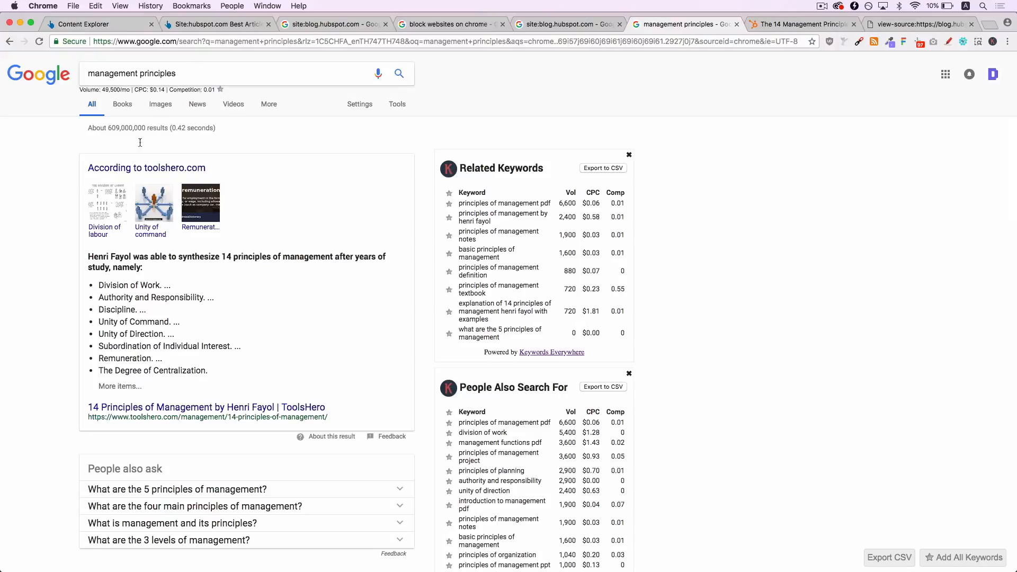
mouse_move(640, 101)
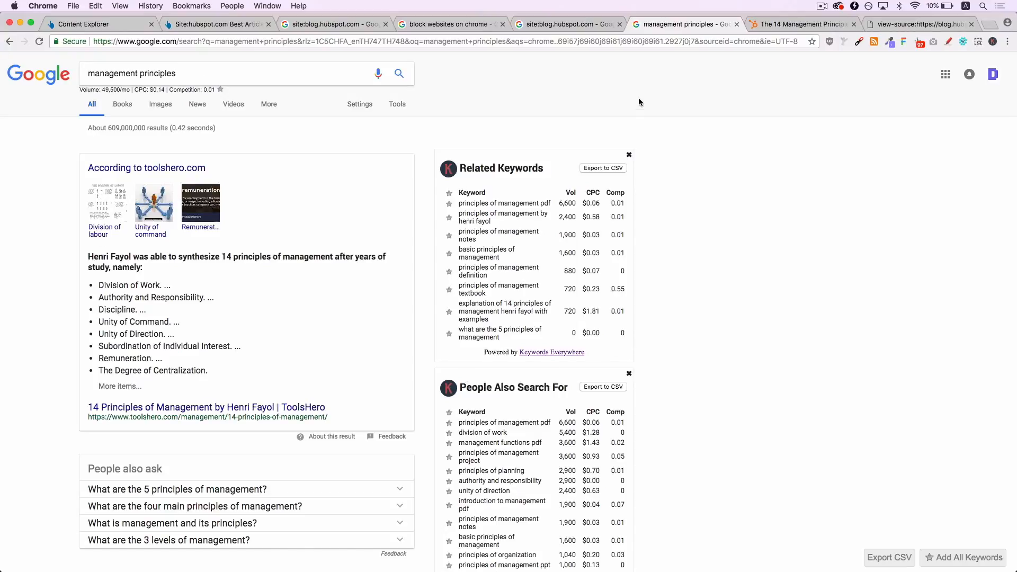
mouse_move(993, 45)
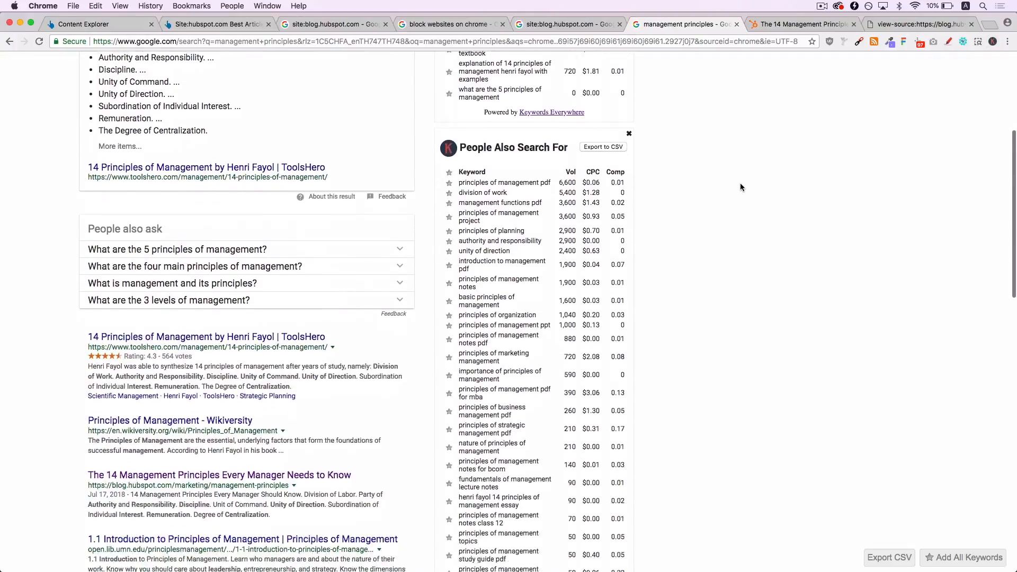
Step: Review the management principles results and keyword volumes, then show HubSpot's 14 Management Principles article
scroll(down, 3)
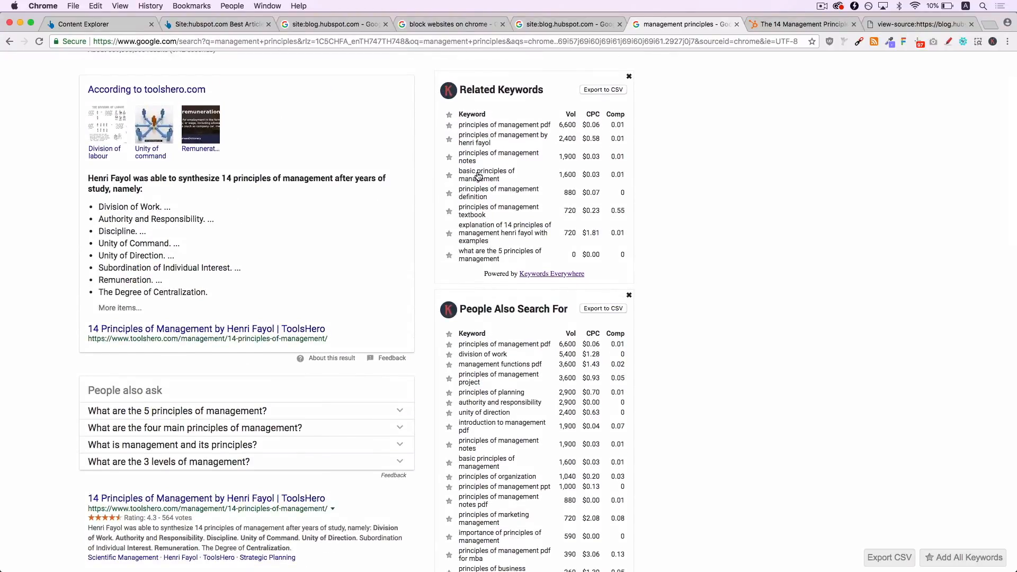
scroll(down, 3)
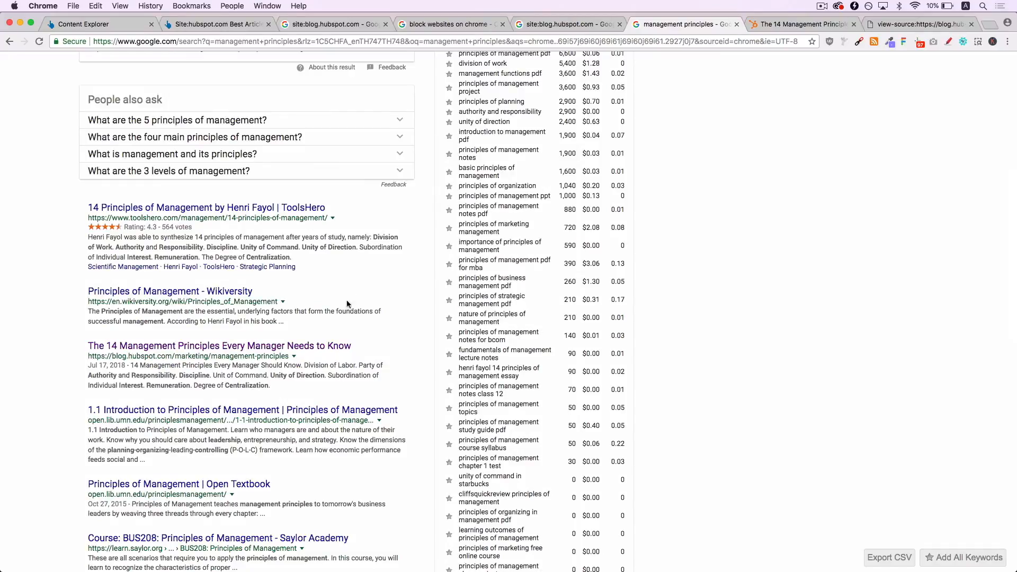
mouse_move(311, 355)
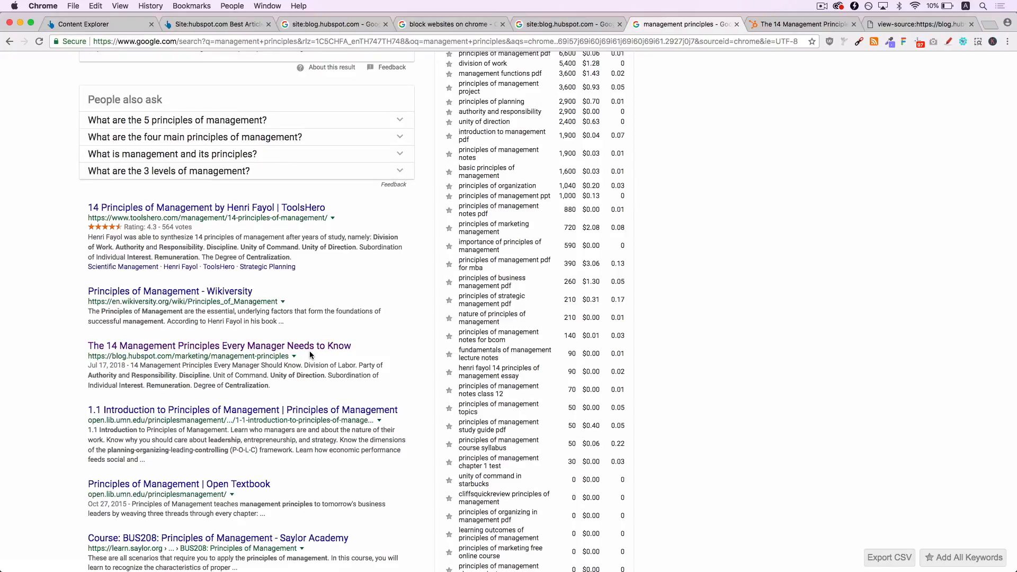
scroll(down, 3)
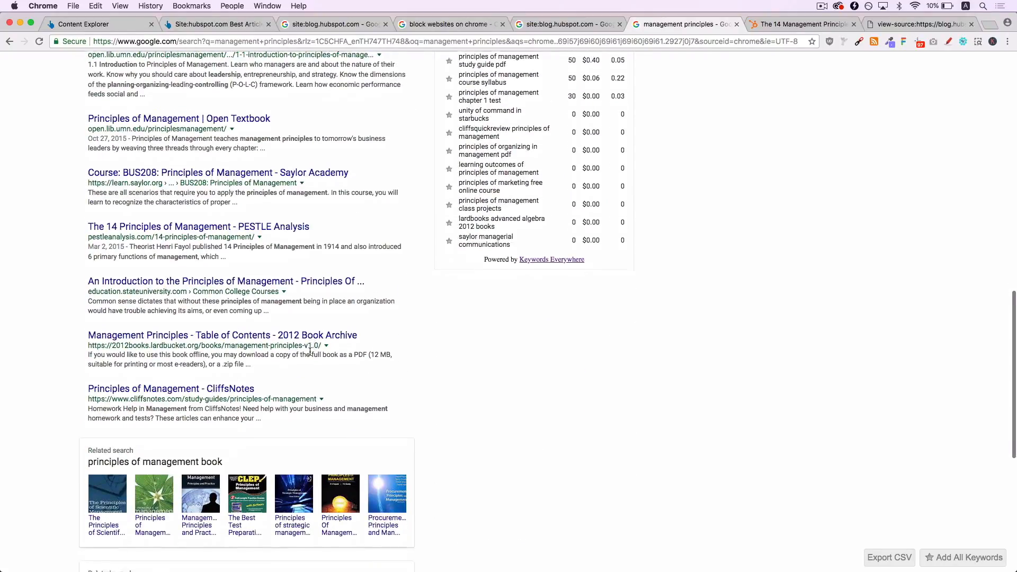
scroll(down, 3)
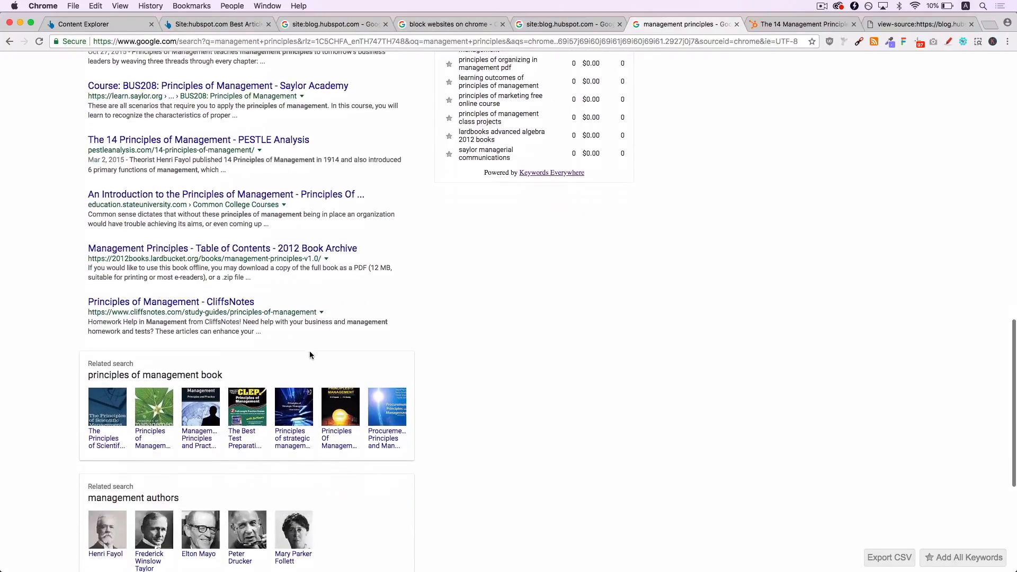
scroll(down, 3)
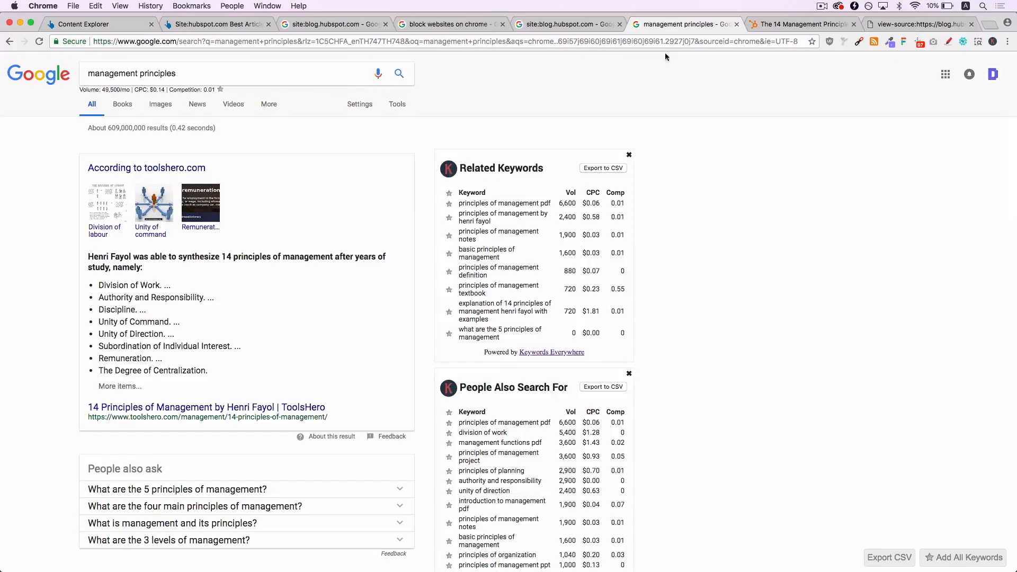
click(802, 24)
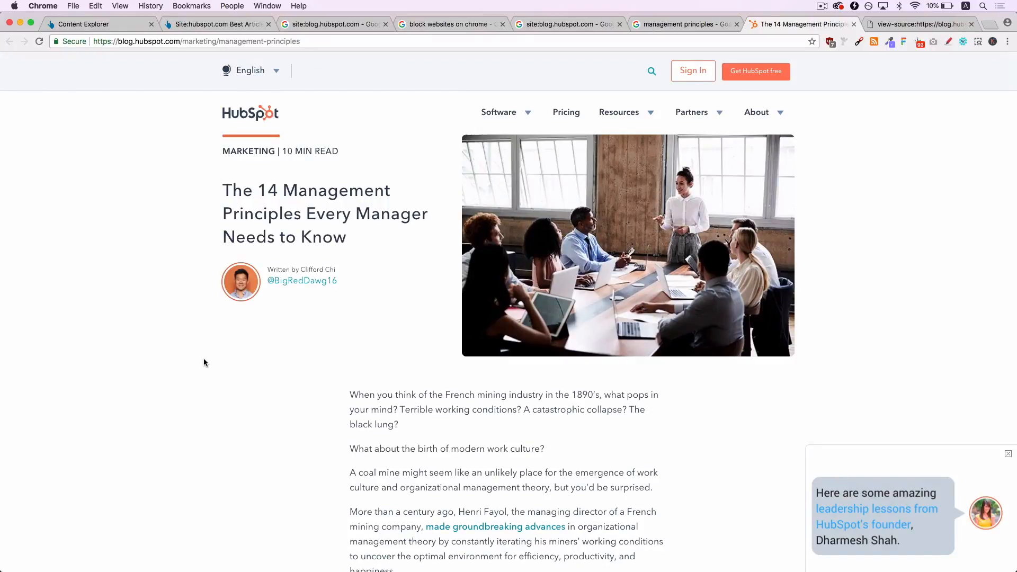
Step: Scroll the article and open its Maslow's Hierarchy of Needs pyramid image in a new tab
scroll(down, 3)
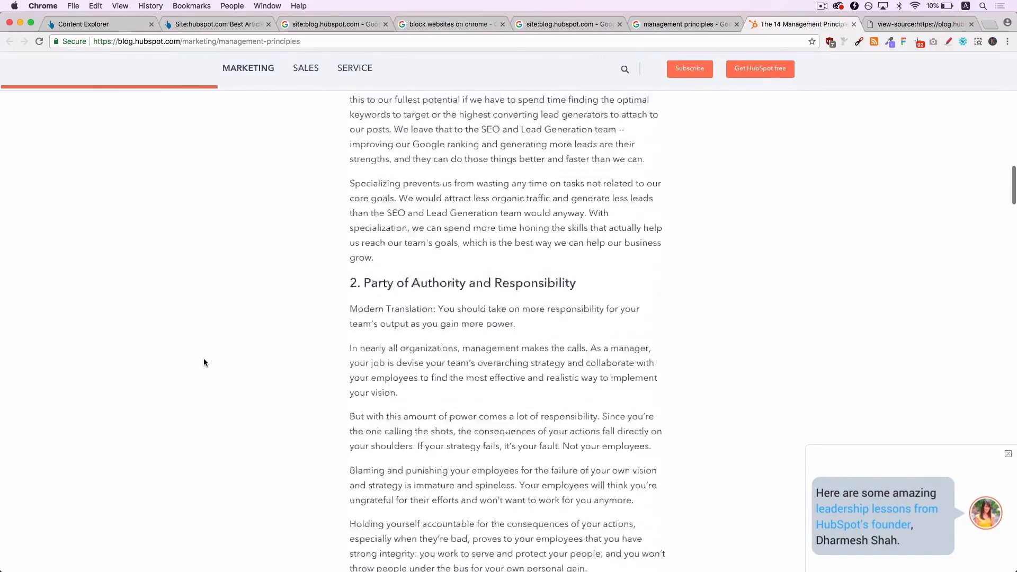
scroll(down, 3)
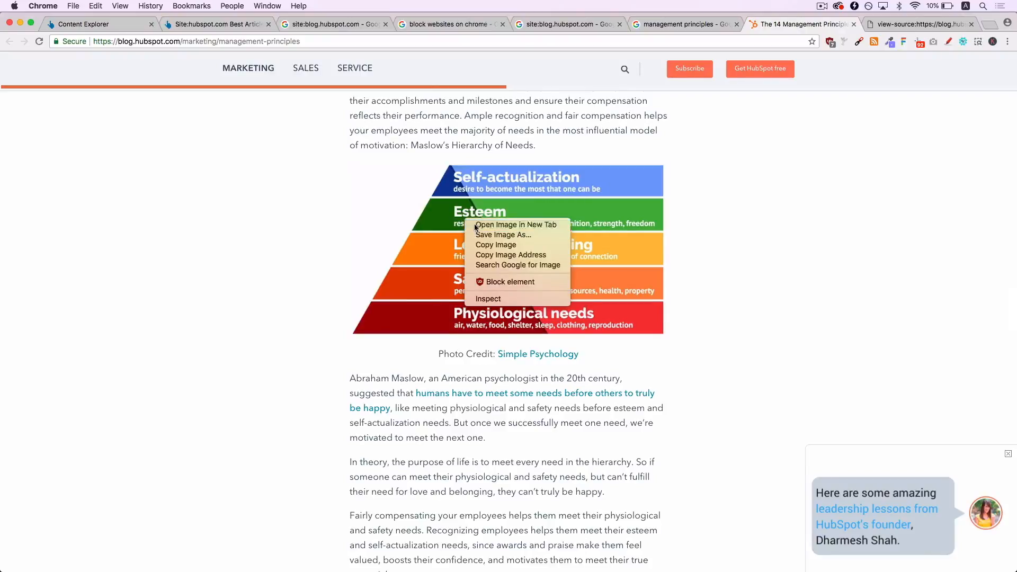
click(515, 224)
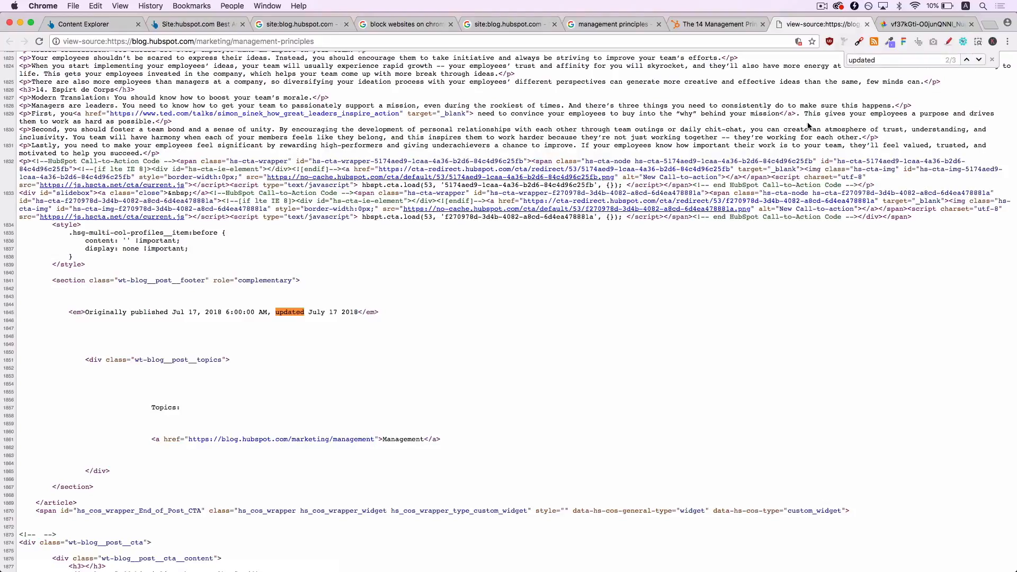
mouse_move(883, 60)
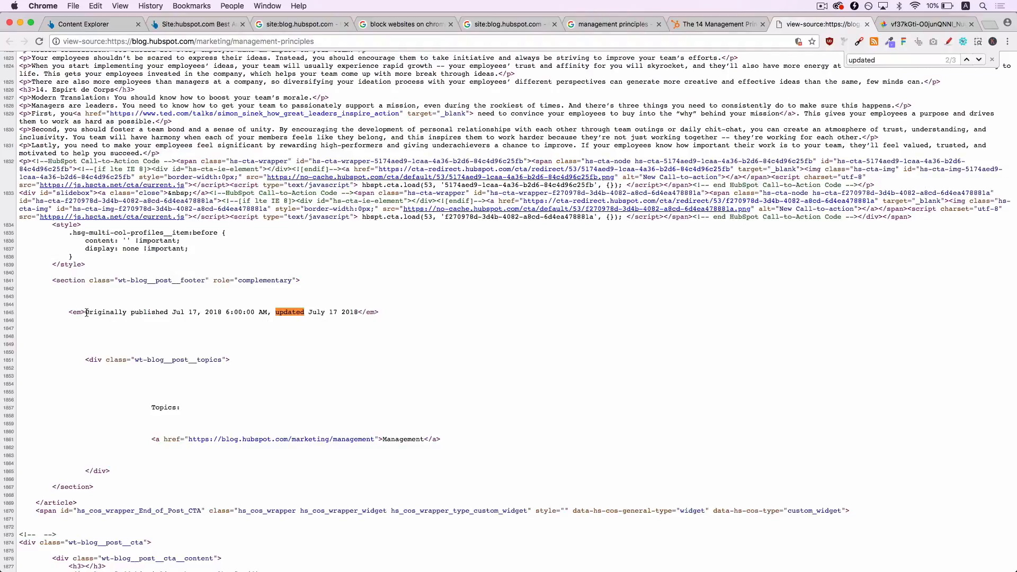
Step: Highlight the 'Originally published … updated July 17 2018' line in the page source
drag(86, 312, 199, 312)
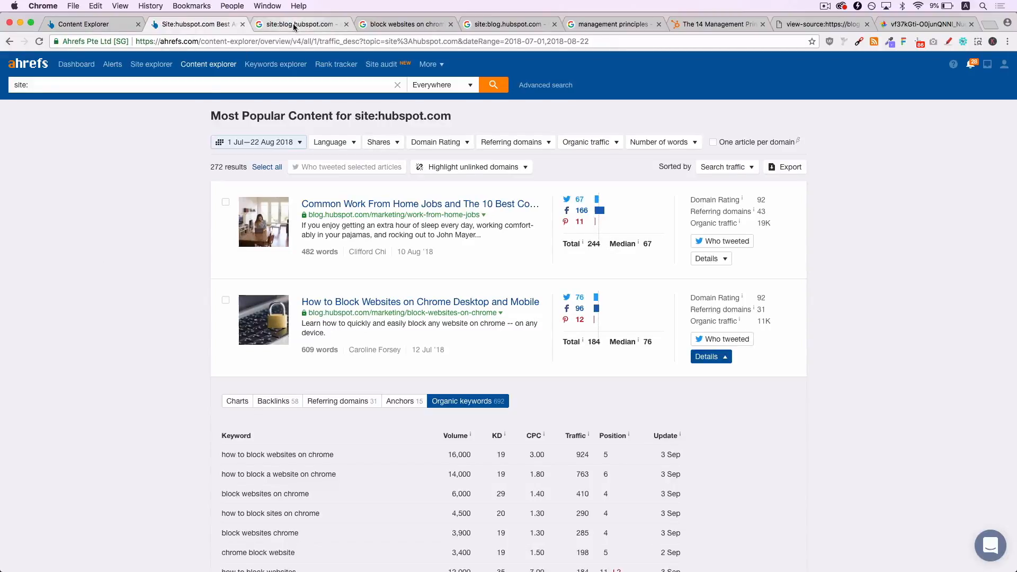
Step: Return to the Google site:blog.hubspot.com results filtered to Jul 2–18, 2018
click(297, 24)
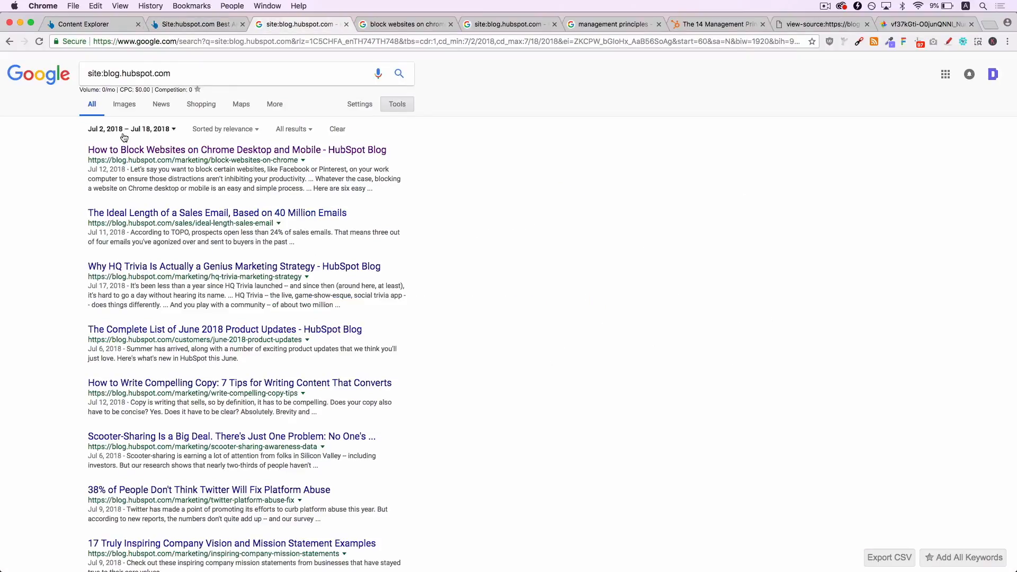
mouse_move(150, 138)
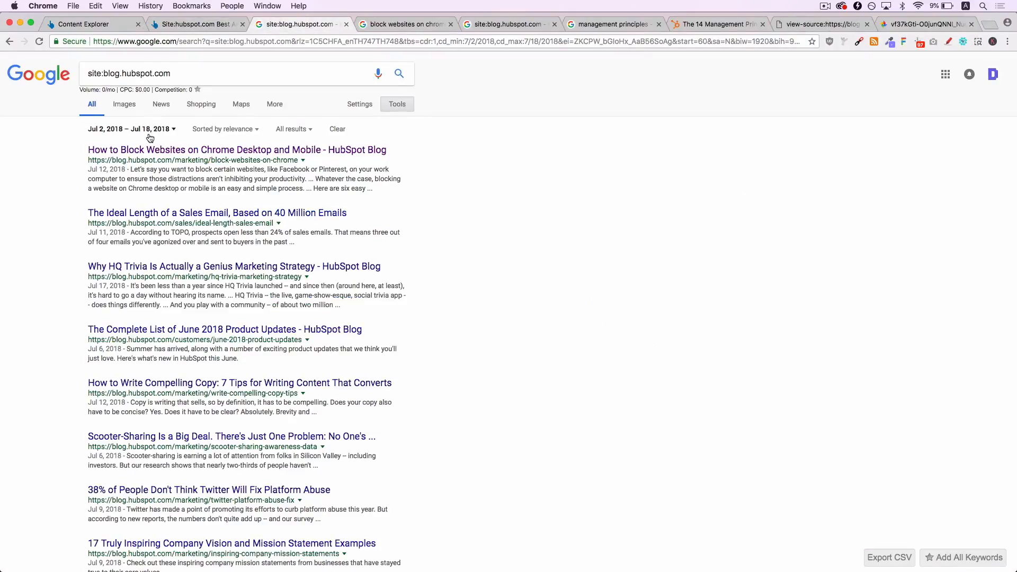